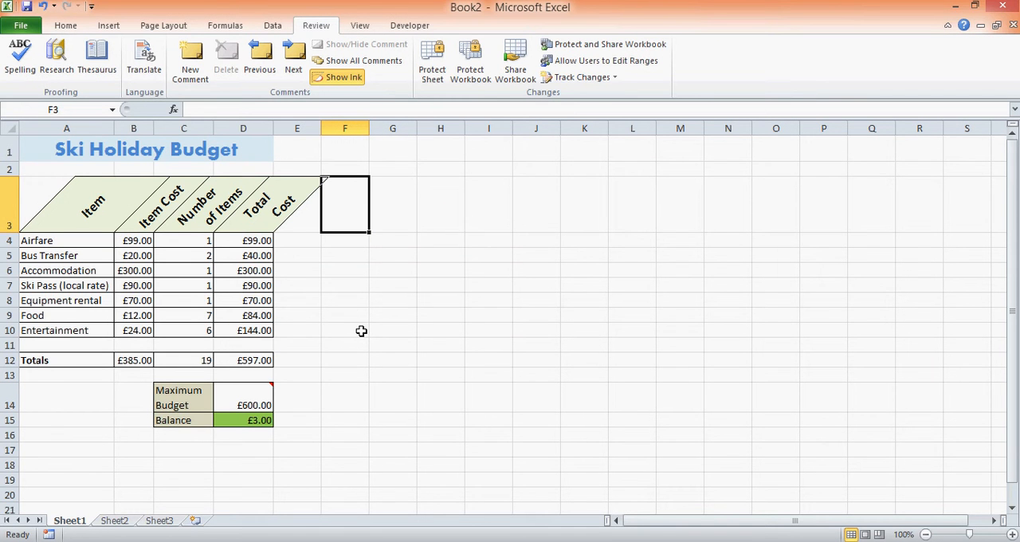
Raise Accommodation's cost in B6 to £320, confirming D6 stays £300.00 and Totals £597.00
{"action": "left_click", "coordinate": [297, 344]}
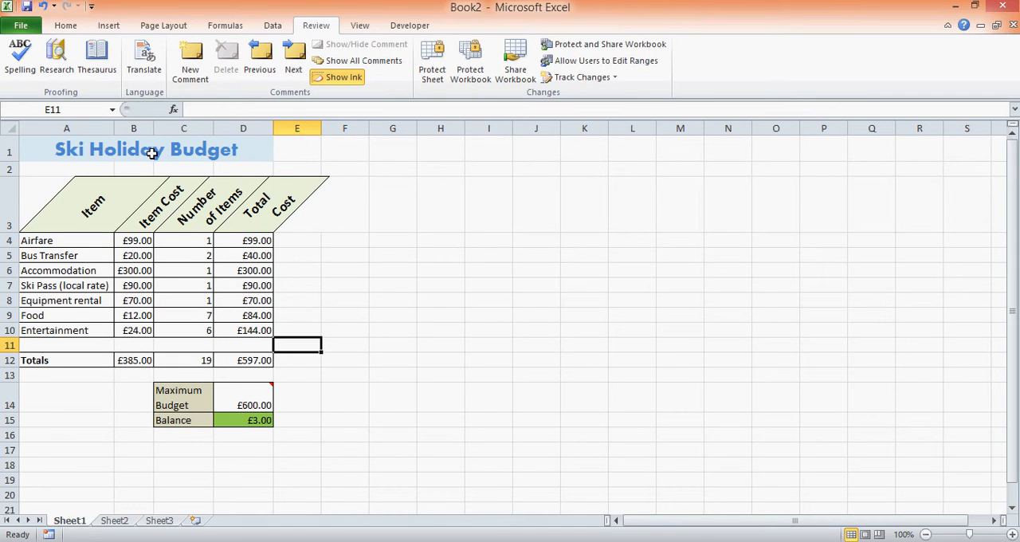
{"action": "mouse_move", "coordinate": [285, 343]}
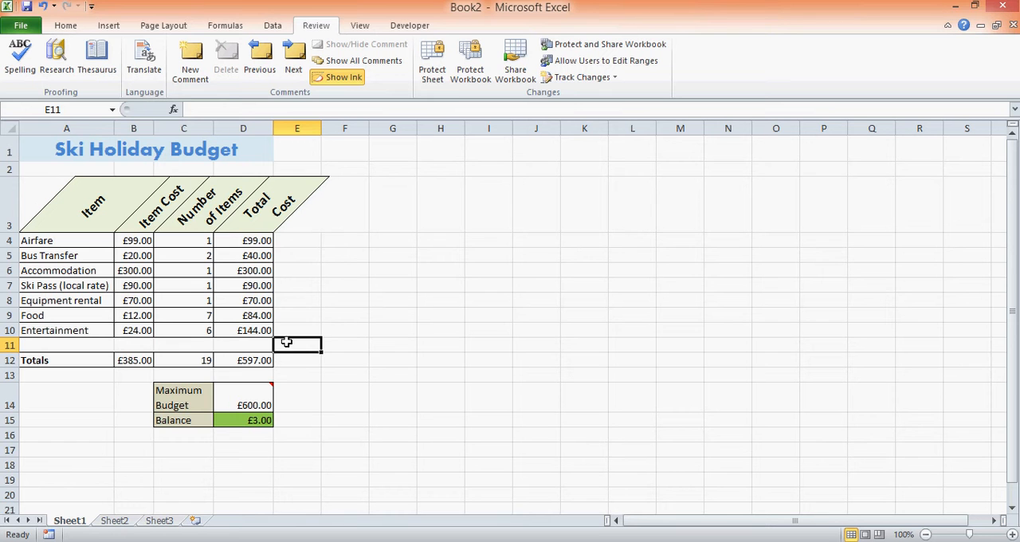
{"action": "left_click", "coordinate": [242, 240]}
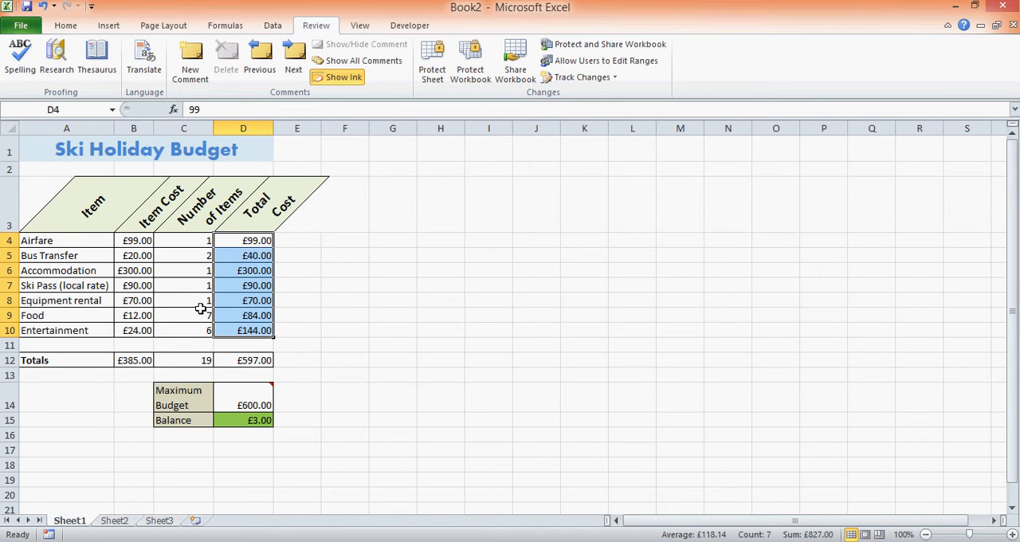
{"action": "left_click", "coordinate": [184, 301]}
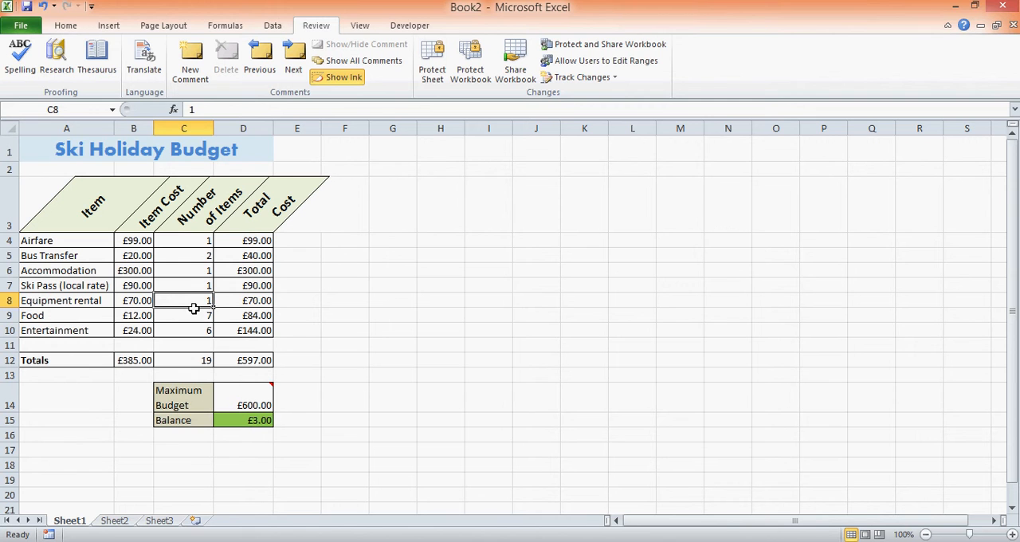
{"action": "left_click", "coordinate": [133, 270]}
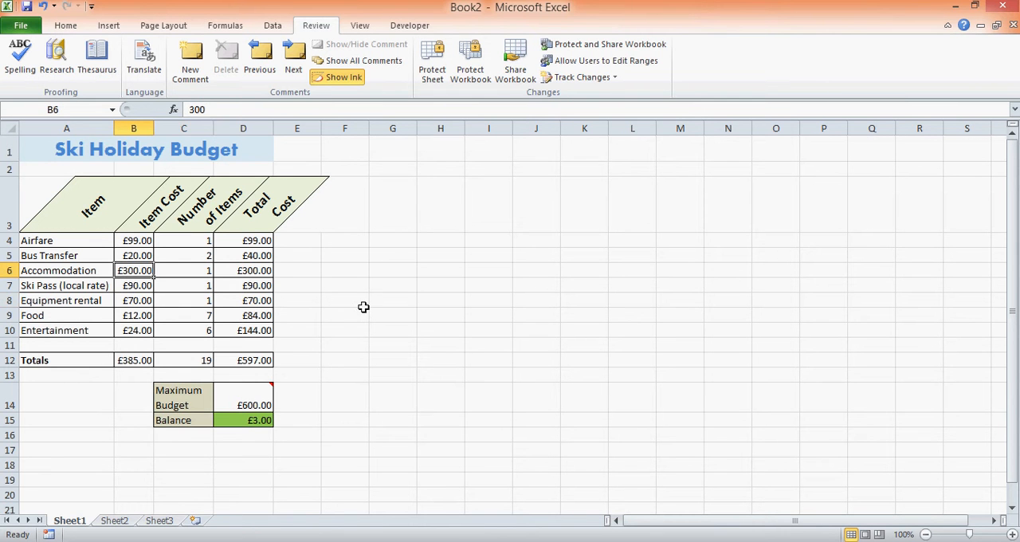
{"action": "mouse_move", "coordinate": [469, 360]}
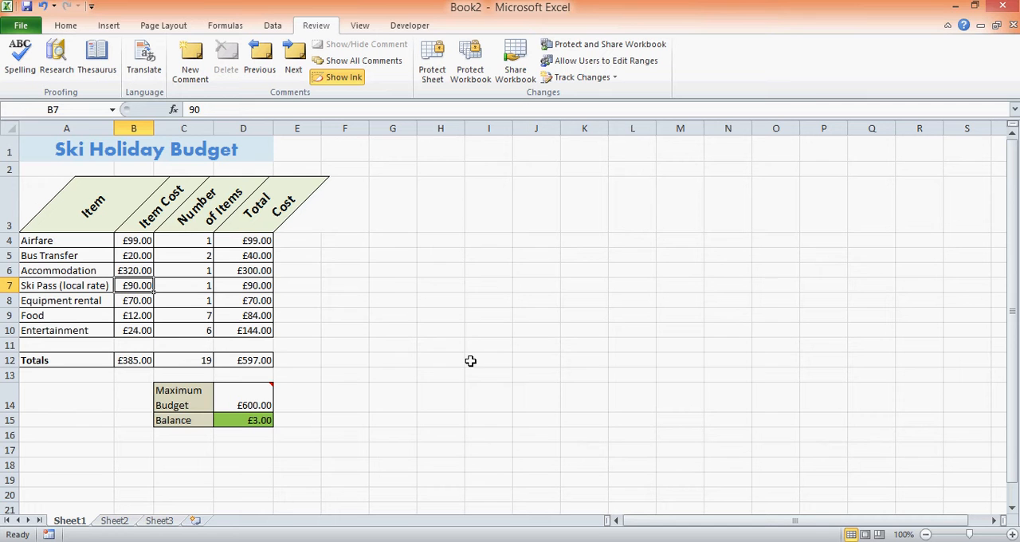
{"action": "left_click", "coordinate": [243, 270]}
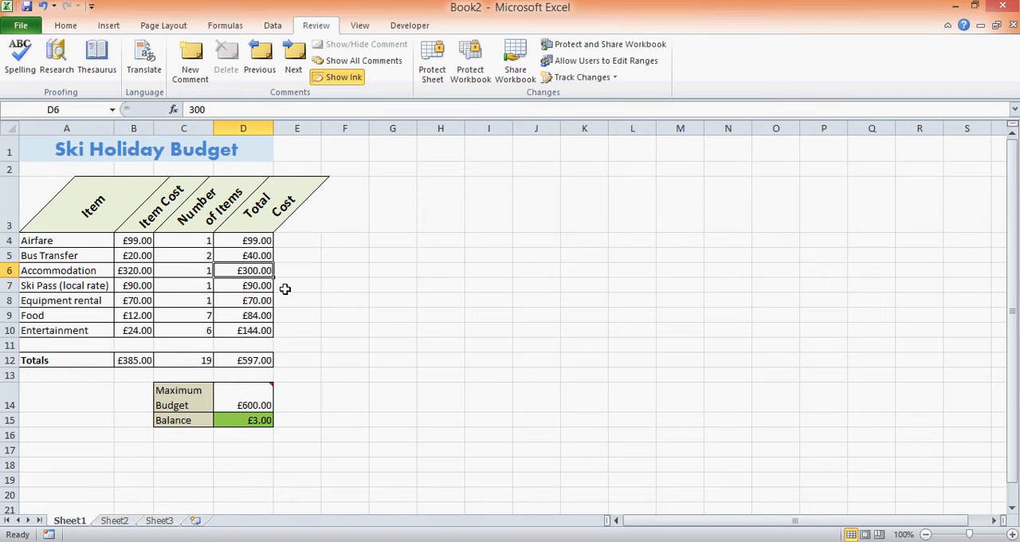
{"action": "left_click", "coordinate": [243, 359]}
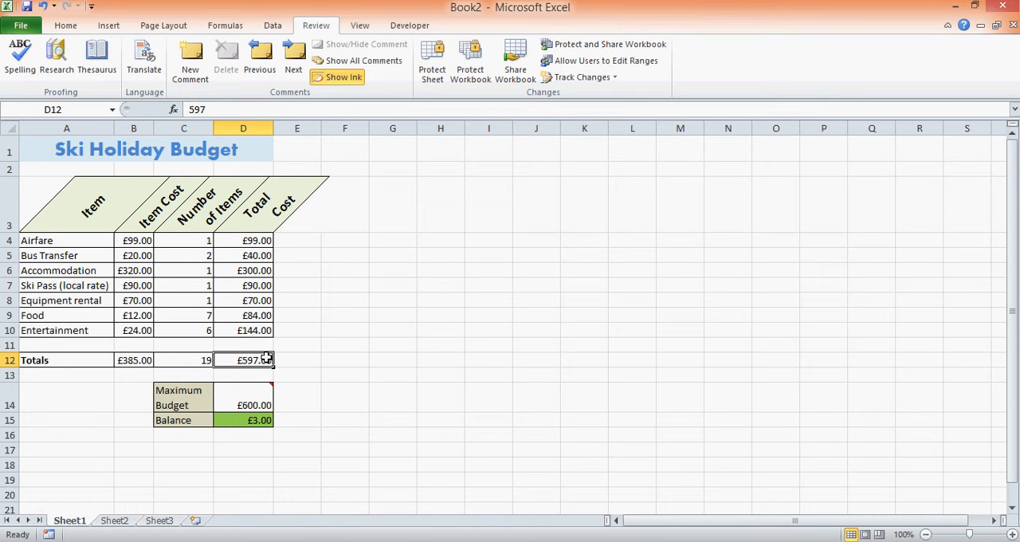
{"action": "mouse_move", "coordinate": [376, 330]}
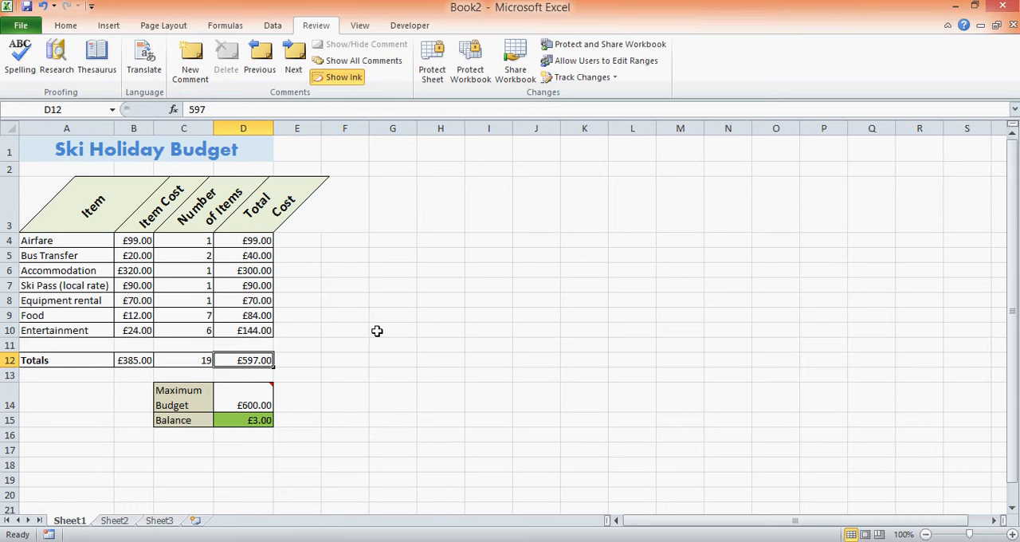
{"action": "mouse_move", "coordinate": [291, 346]}
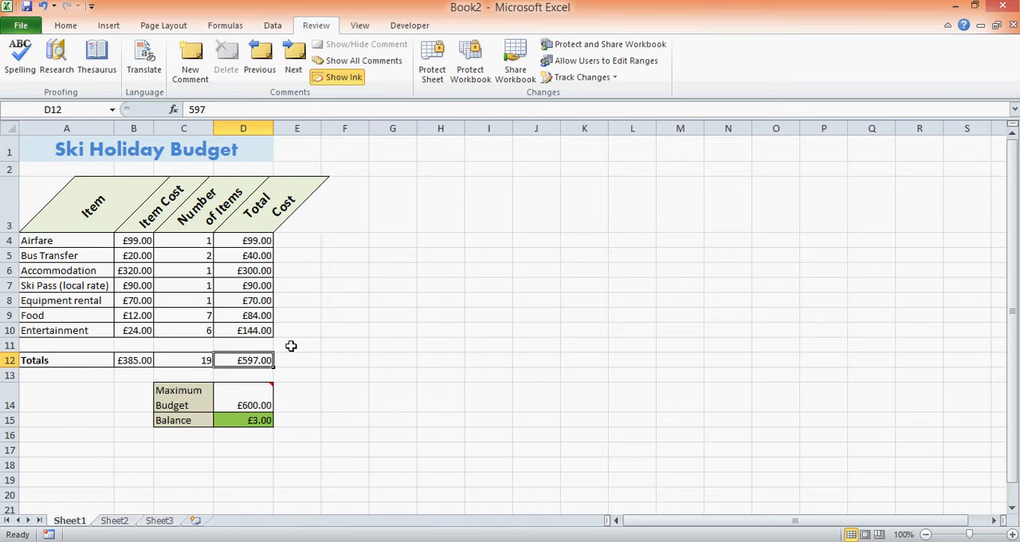
Clear Total Cost cells D4:D15 and the row 12 totals, then review the Airfare row cells
{"action": "left_click_drag", "start_coordinate": [243, 240], "coordinate": [242, 270]}
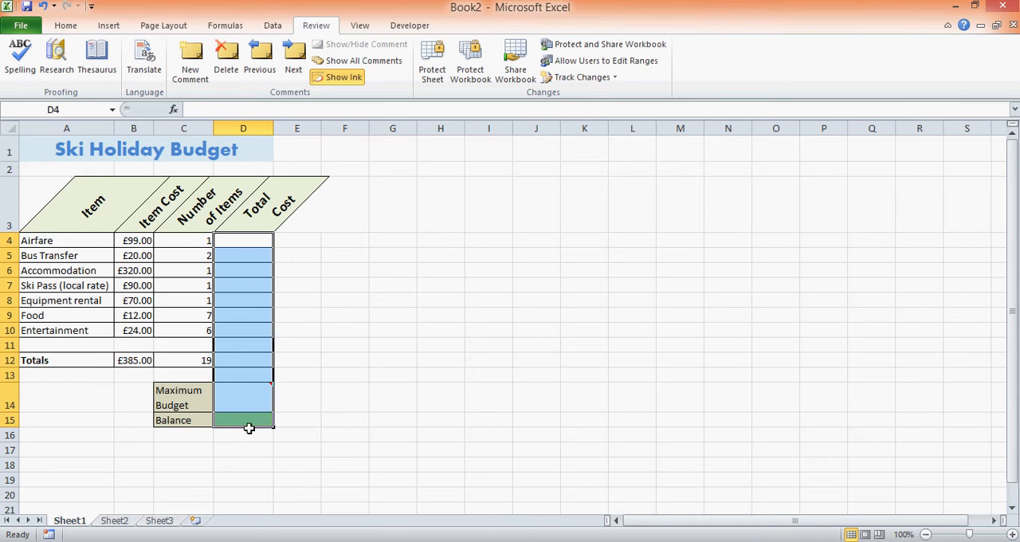
{"action": "left_click", "coordinate": [345, 464]}
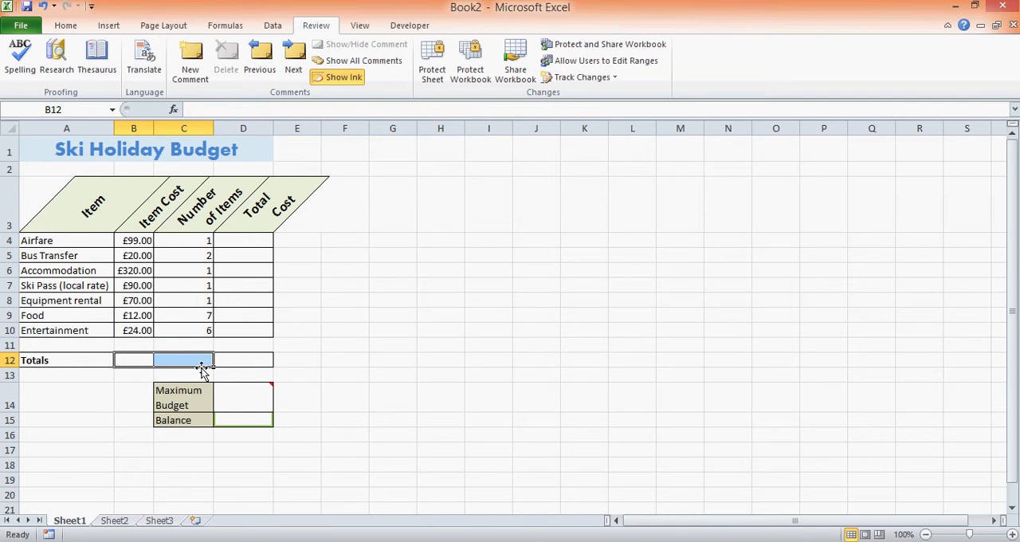
{"action": "left_click", "coordinate": [344, 329]}
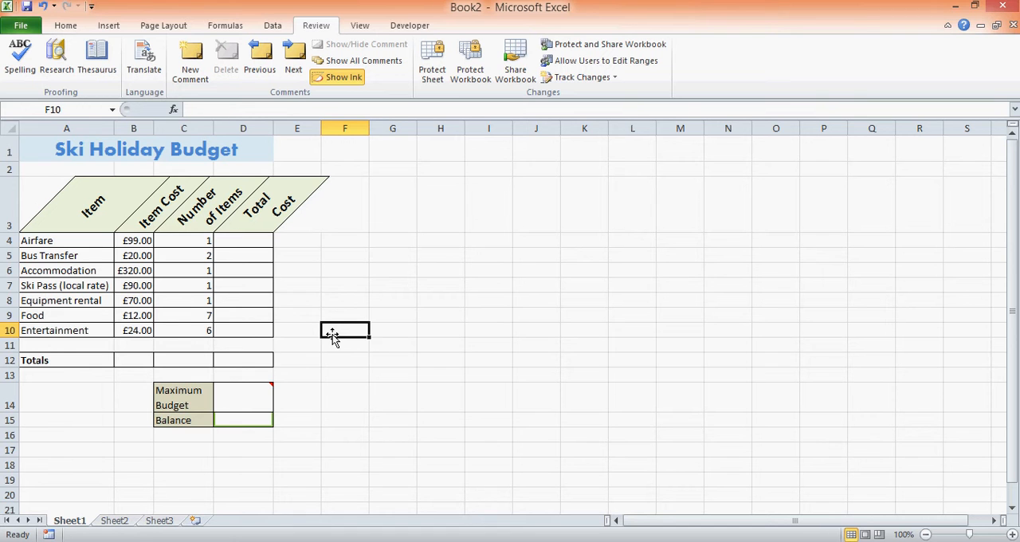
{"action": "mouse_move", "coordinate": [250, 480]}
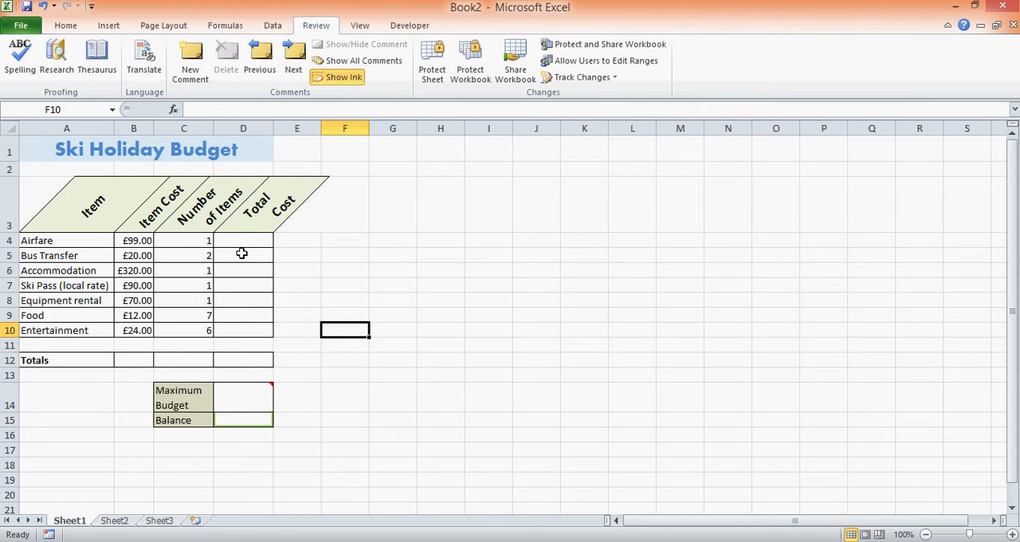
{"action": "left_click", "coordinate": [243, 240]}
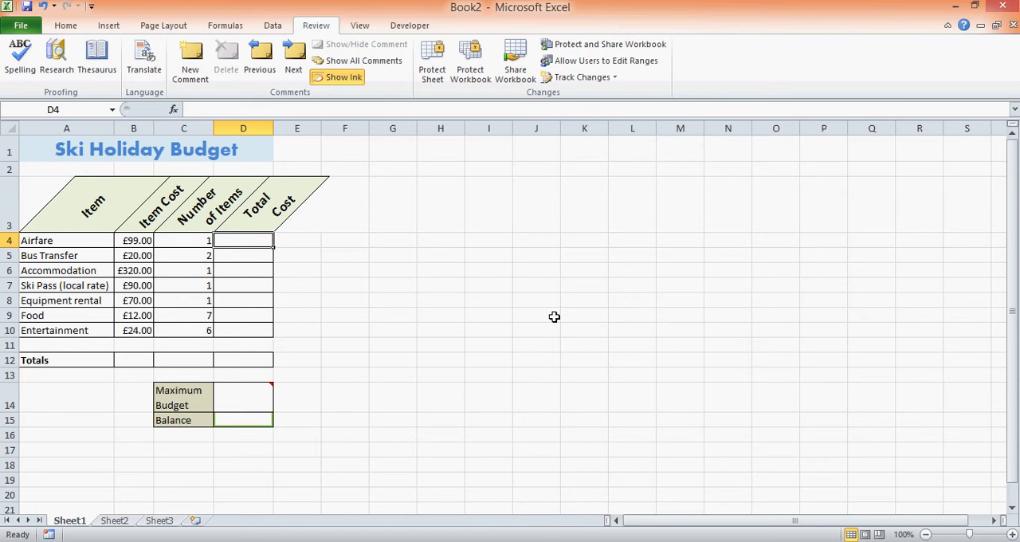
{"action": "left_click", "coordinate": [133, 239]}
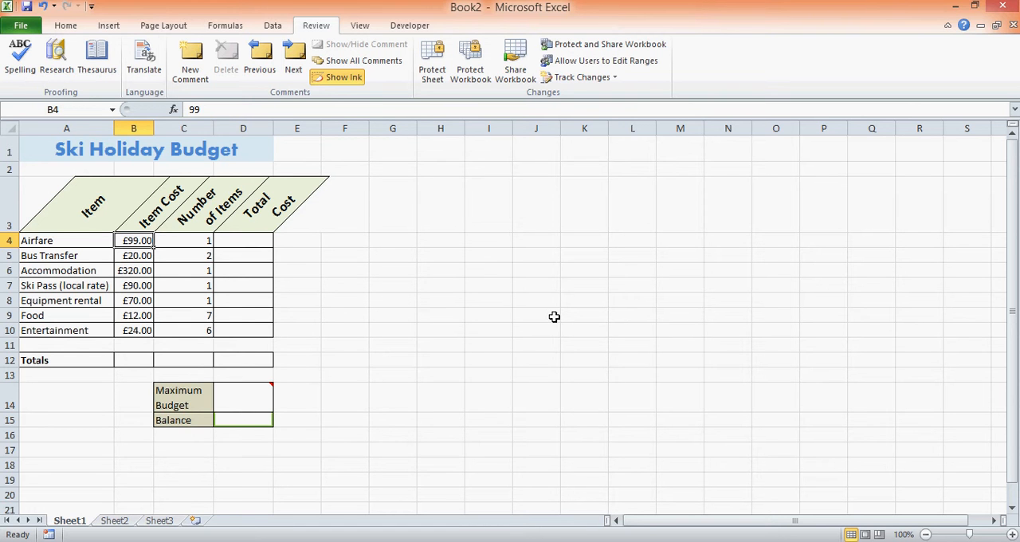
{"action": "left_click", "coordinate": [183, 240]}
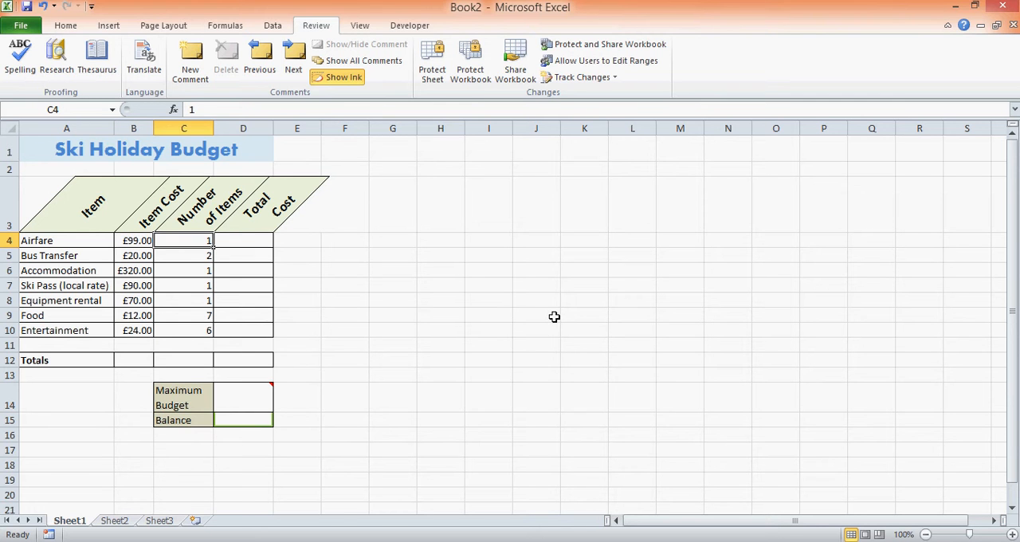
{"action": "left_click", "coordinate": [243, 239]}
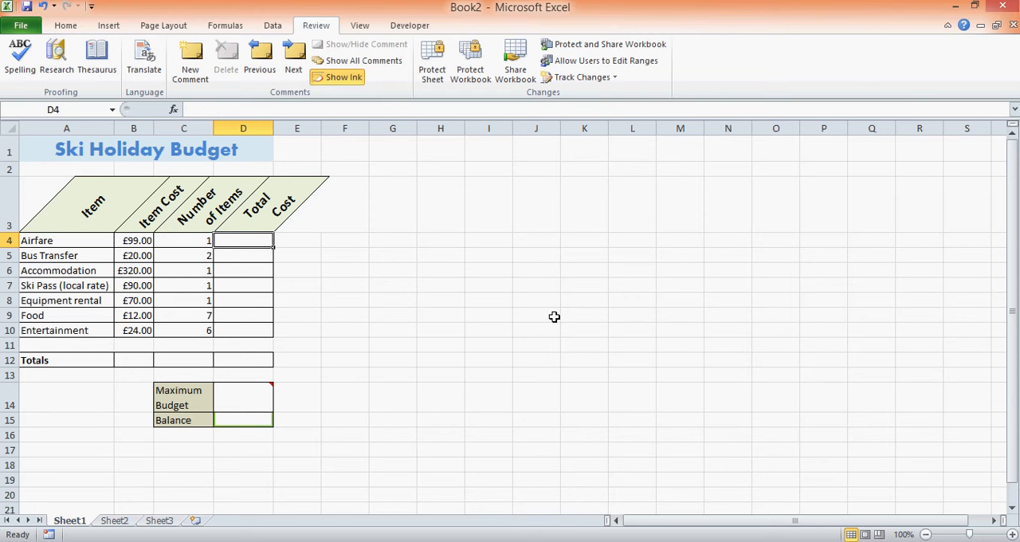
Enter =B4*C4 in D4 so Airfare's Total Cost shows £99.00
{"action": "type", "text": "="}
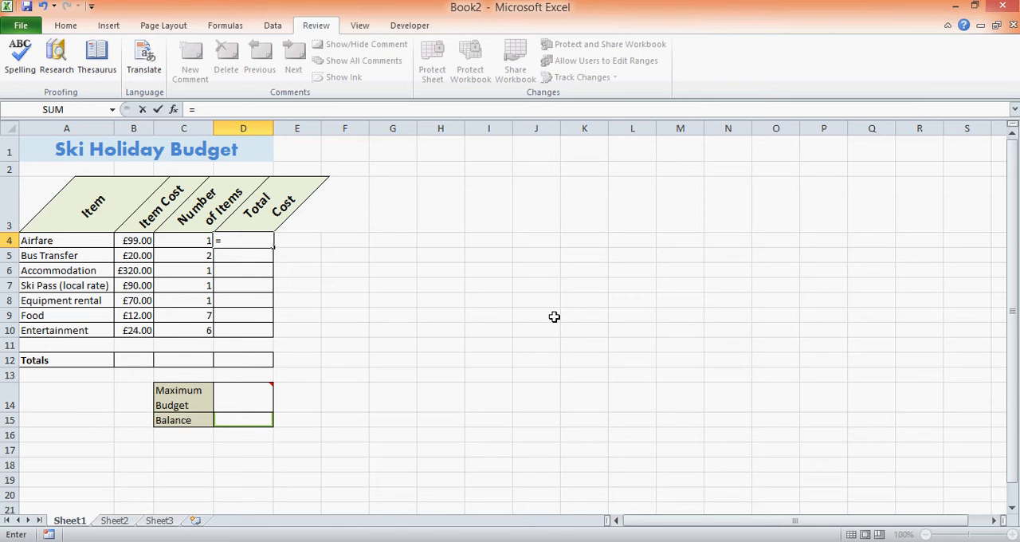
{"action": "mouse_move", "coordinate": [454, 379]}
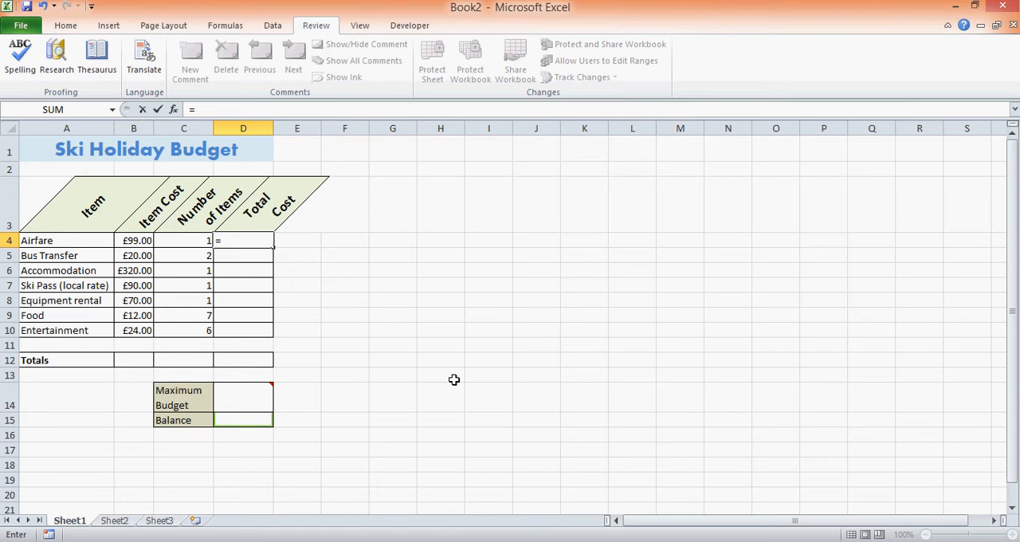
{"action": "left_click", "coordinate": [133, 240]}
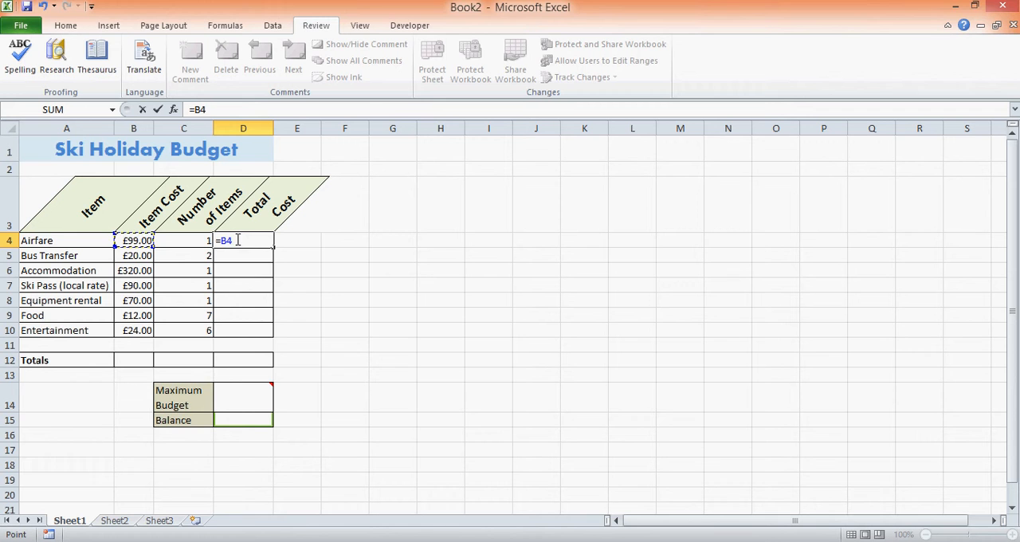
{"action": "mouse_move", "coordinate": [221, 274]}
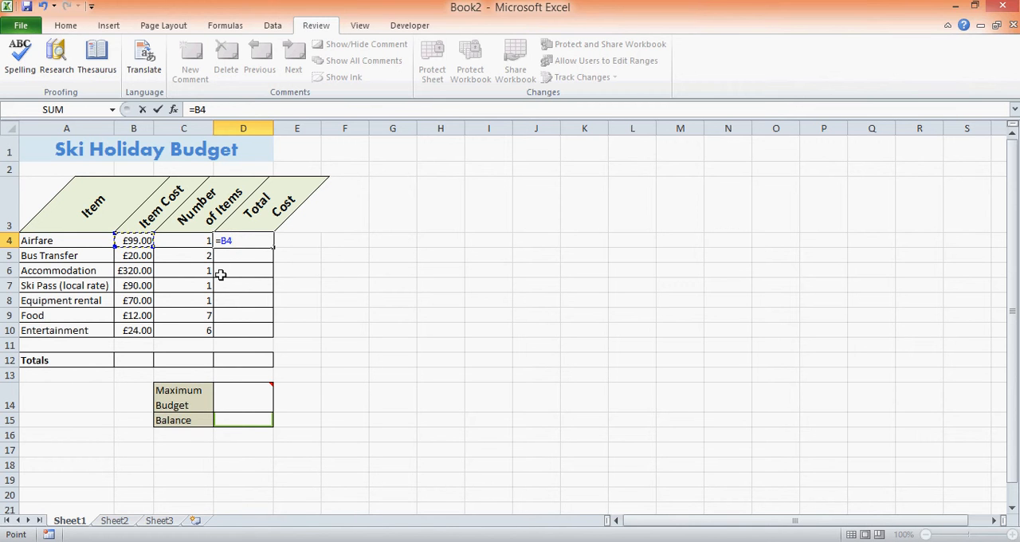
{"action": "type", "text": "*"}
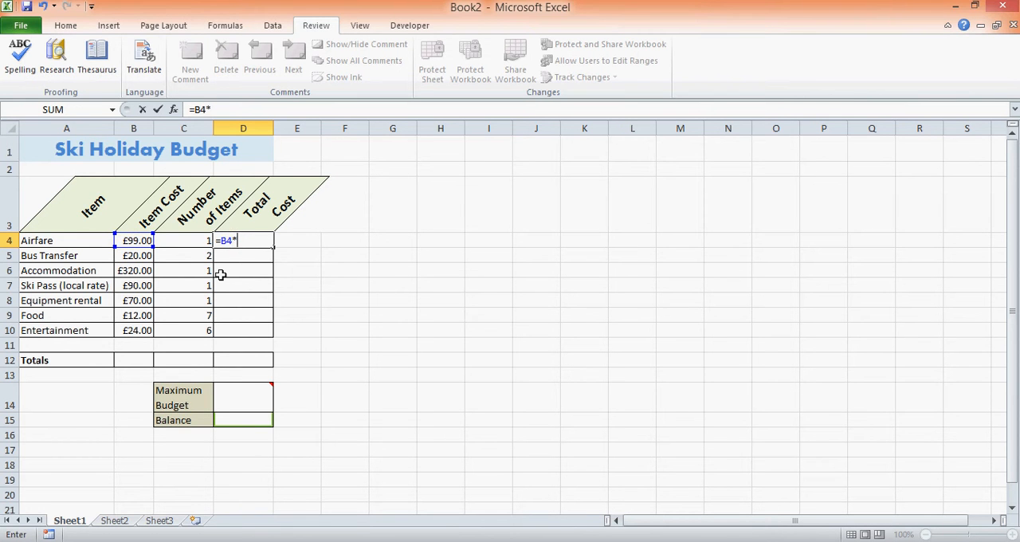
{"action": "mouse_move", "coordinate": [228, 243]}
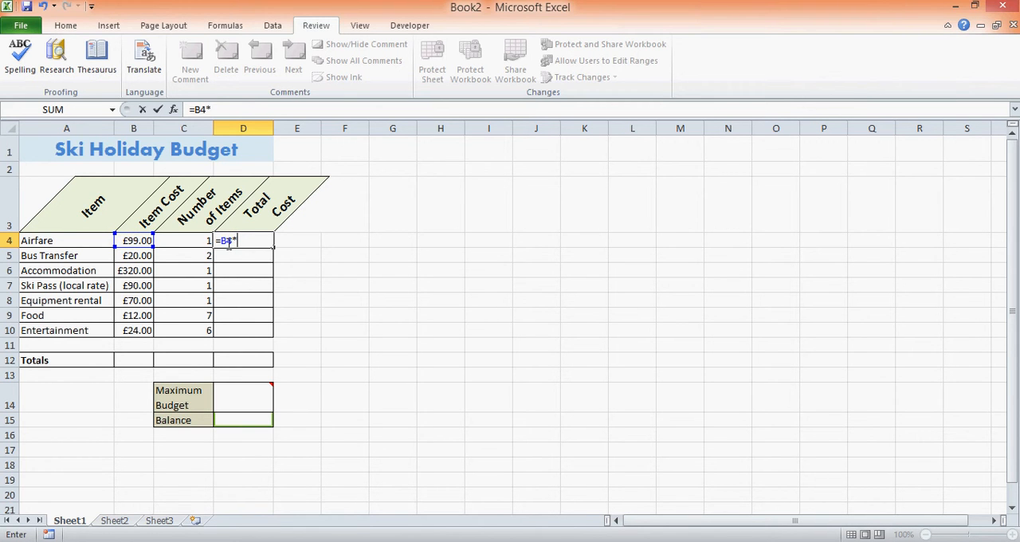
{"action": "mouse_move", "coordinate": [189, 232]}
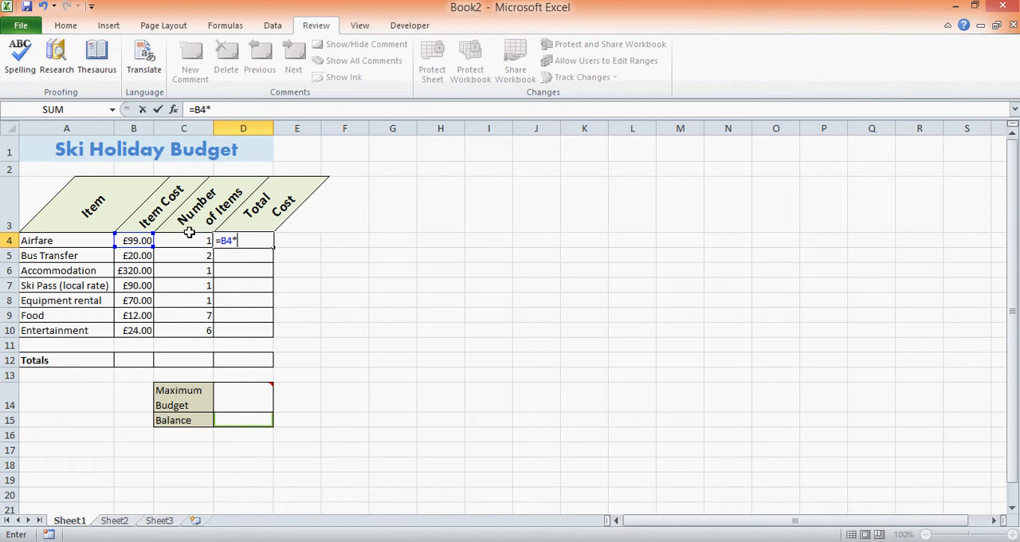
{"action": "left_click", "coordinate": [184, 240]}
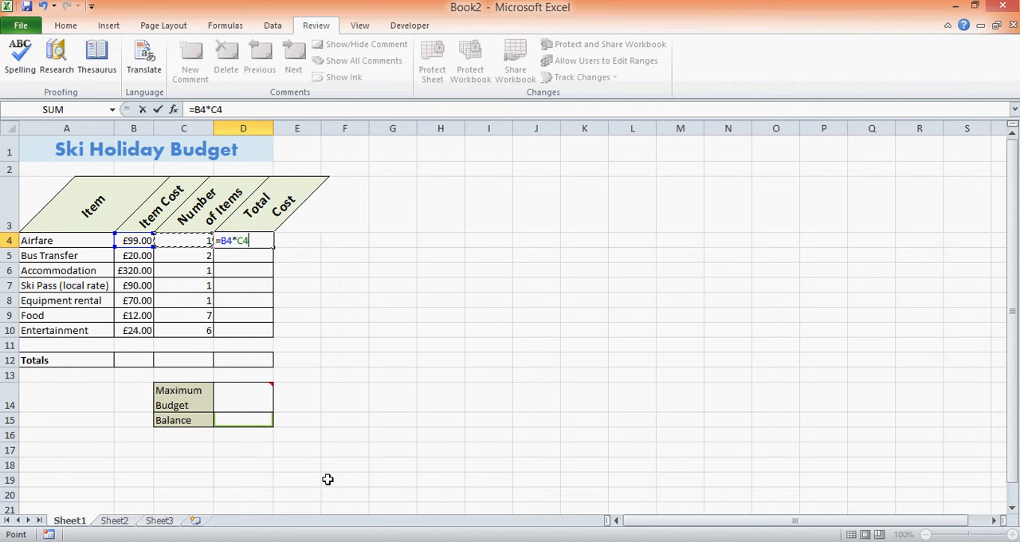
{"action": "mouse_move", "coordinate": [345, 508]}
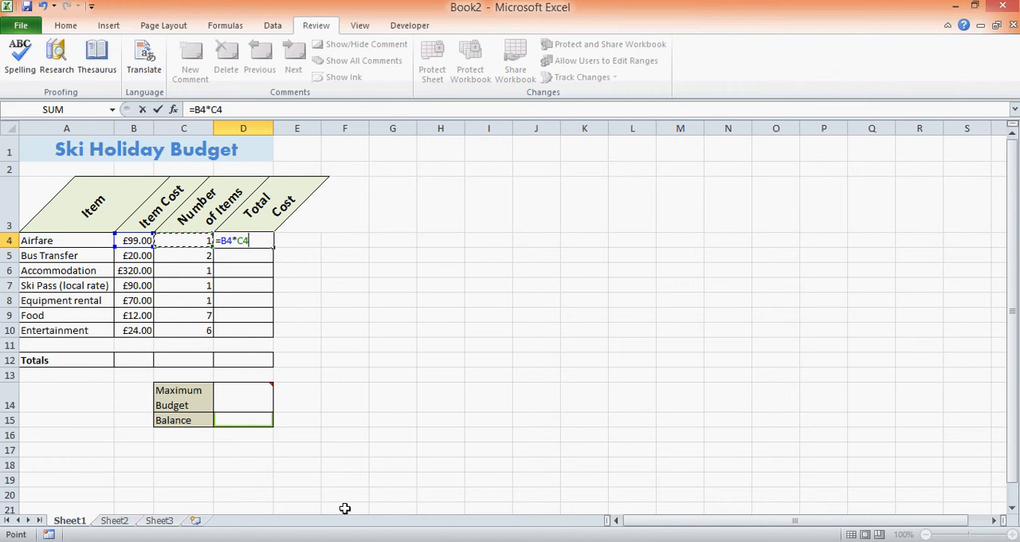
{"action": "key", "text": "Return"}
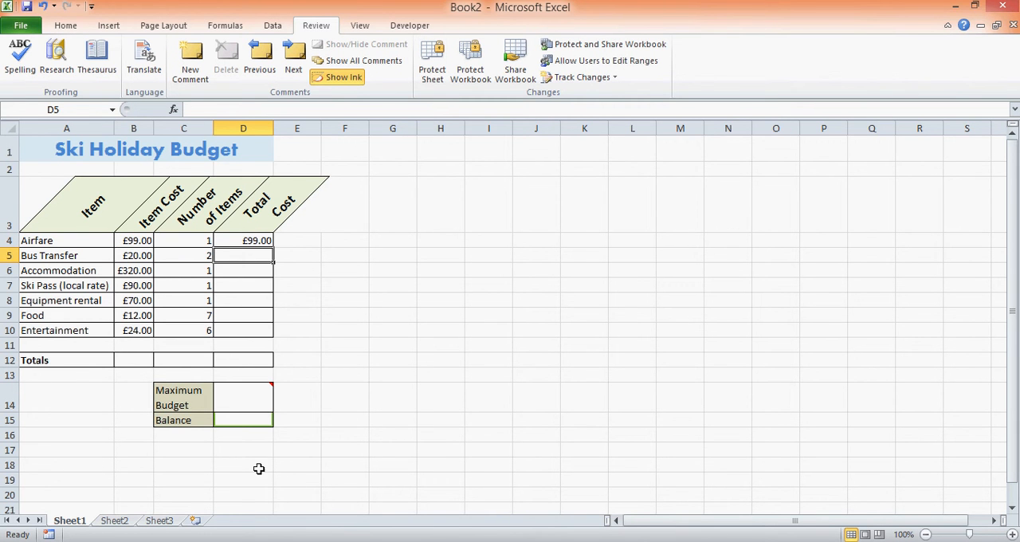
{"action": "mouse_move", "coordinate": [135, 223]}
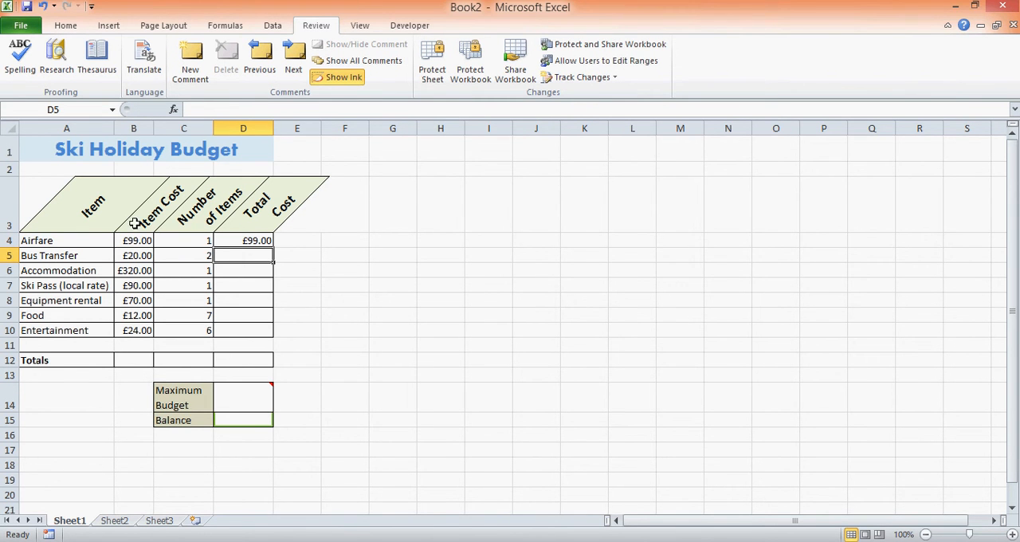
Change Airfare's item cost to £105 and quantity to 2, recalculating its total to £210.00
{"action": "left_click", "coordinate": [135, 240]}
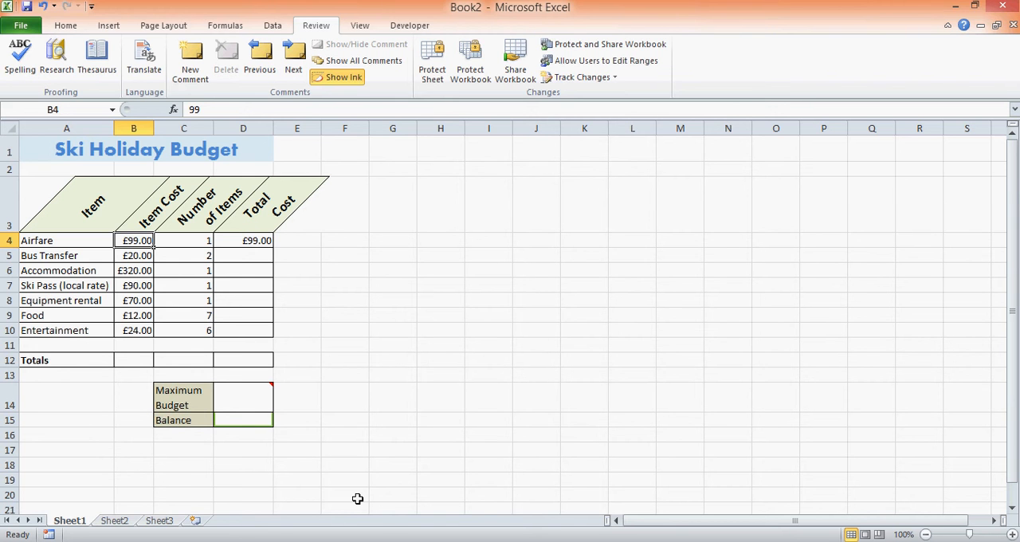
{"action": "type", "text": "105"}
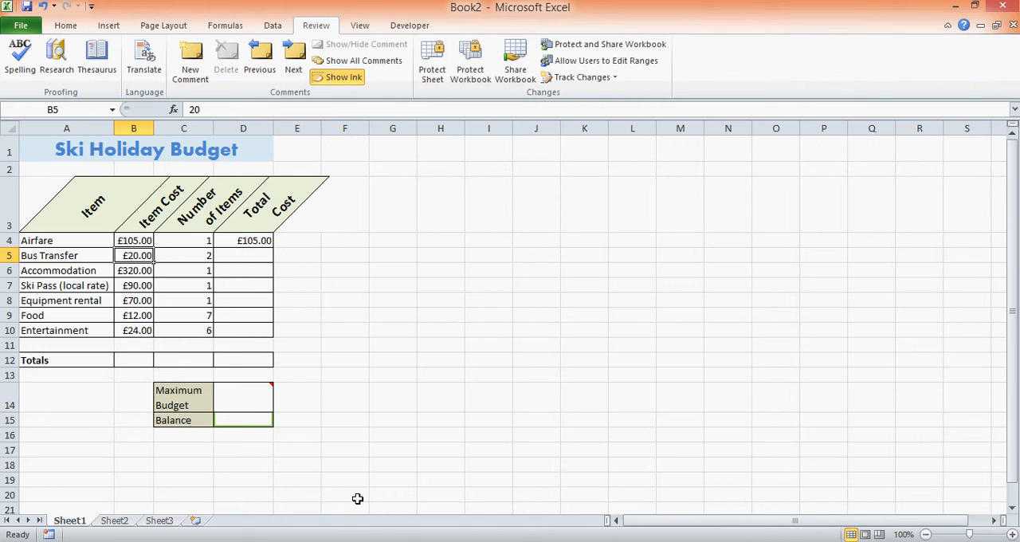
{"action": "left_click", "coordinate": [243, 239]}
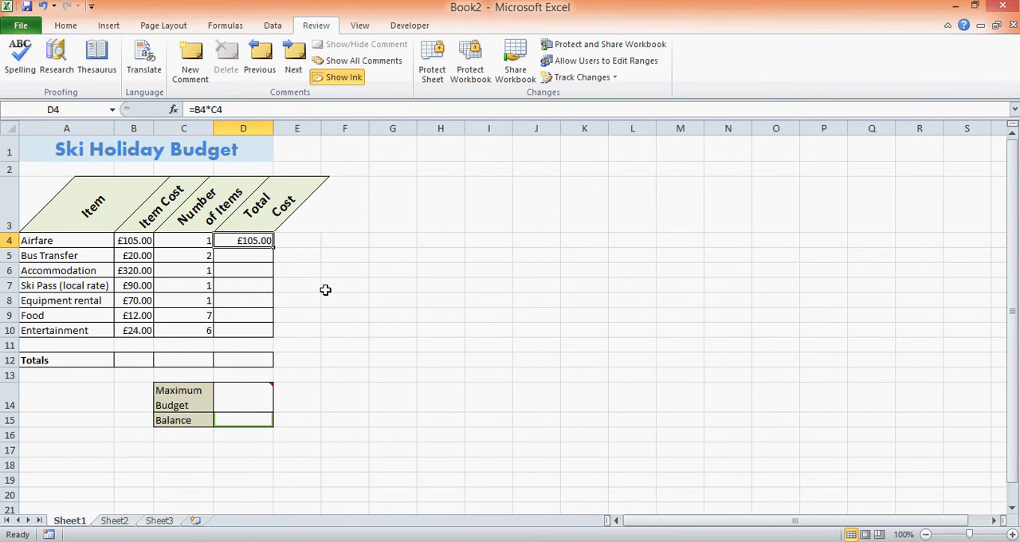
{"action": "left_click", "coordinate": [183, 240]}
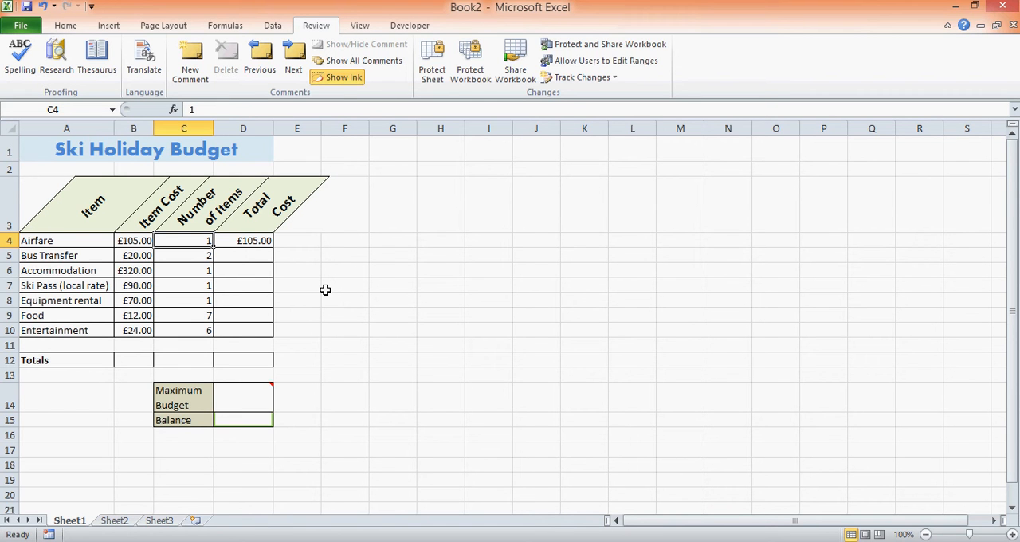
{"action": "type", "text": "2"}
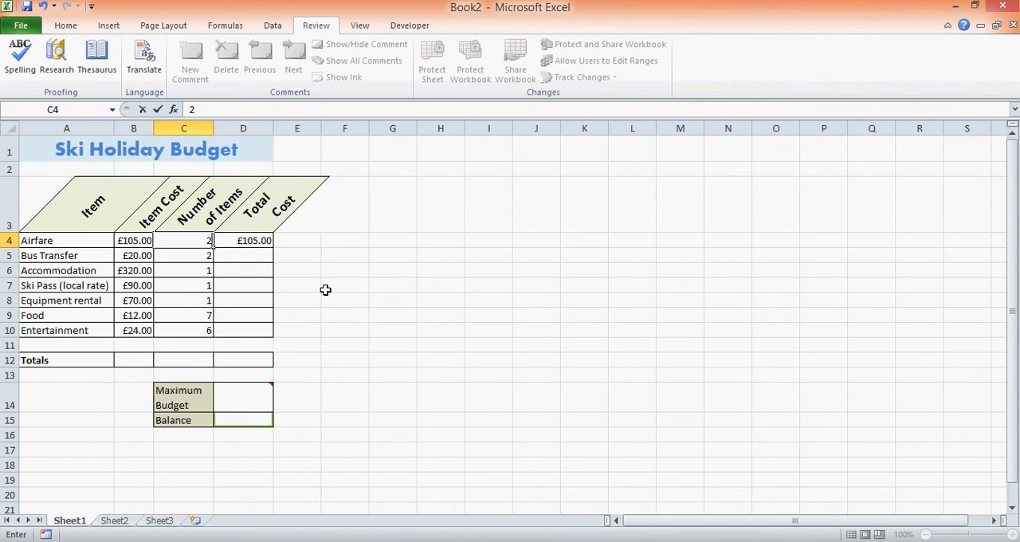
{"action": "key", "text": "Return"}
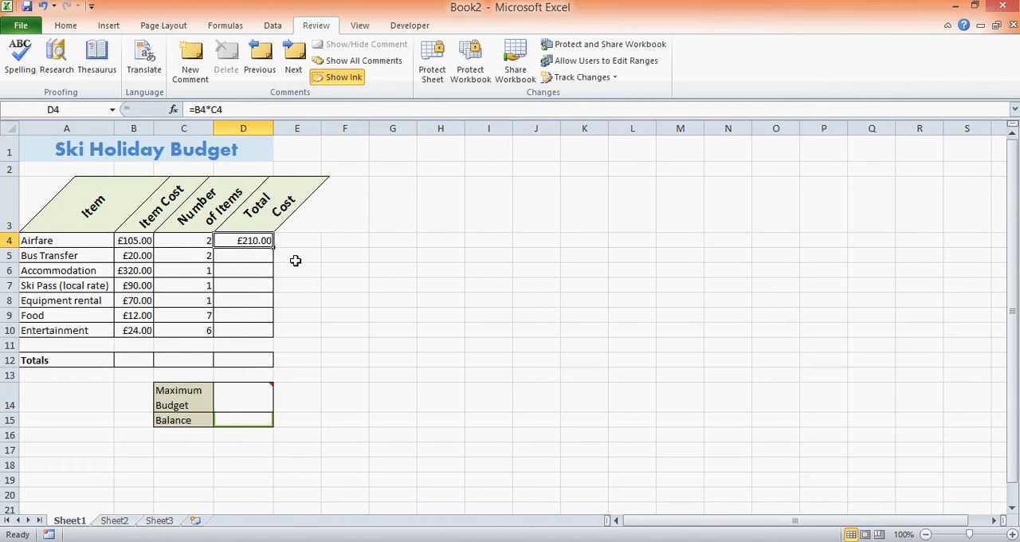
Enter =B5*C5 for Bus Transfer (£40.00) and select Accommodation's =B6*C6 total (£320.00)
{"action": "left_click", "coordinate": [243, 255]}
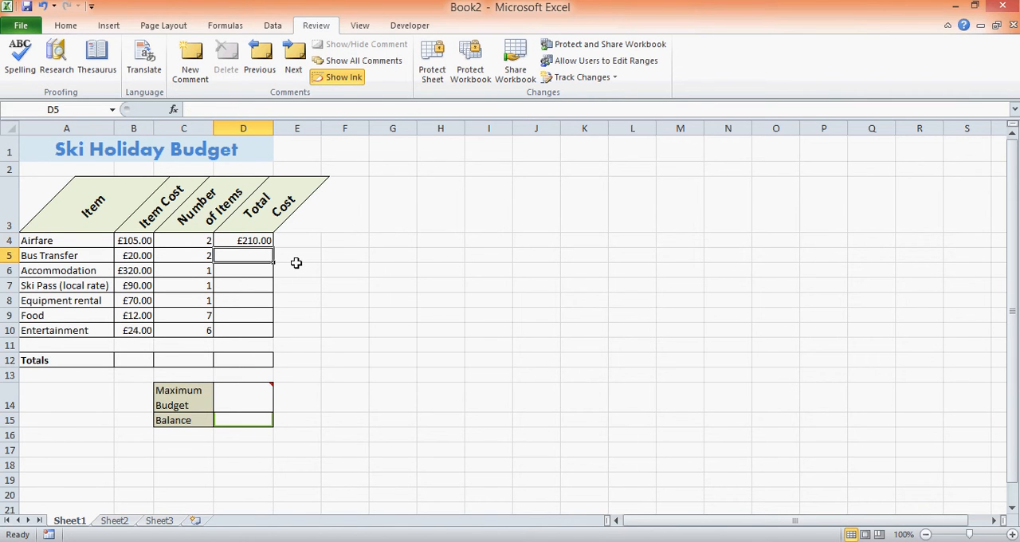
{"action": "type", "text": "="}
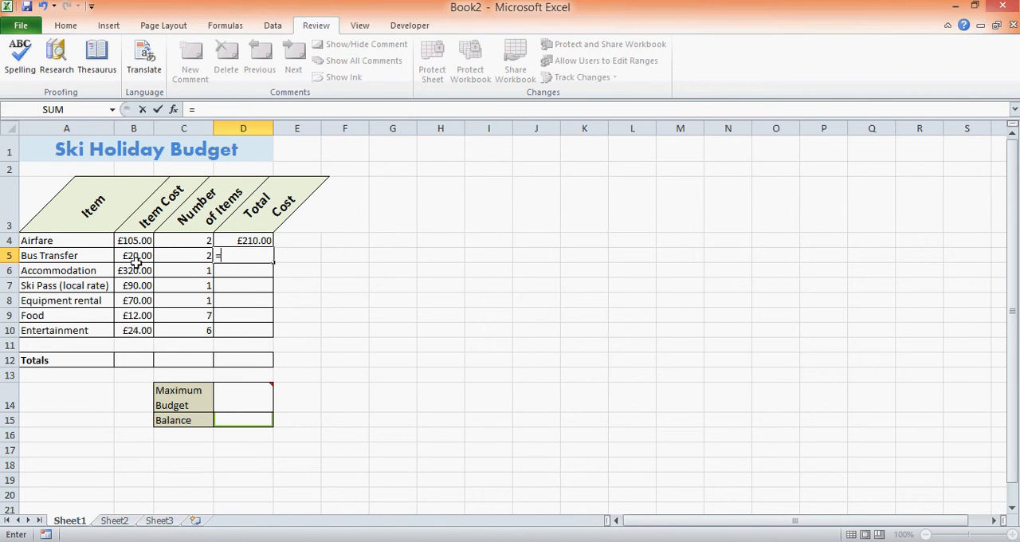
{"action": "left_click", "coordinate": [133, 255]}
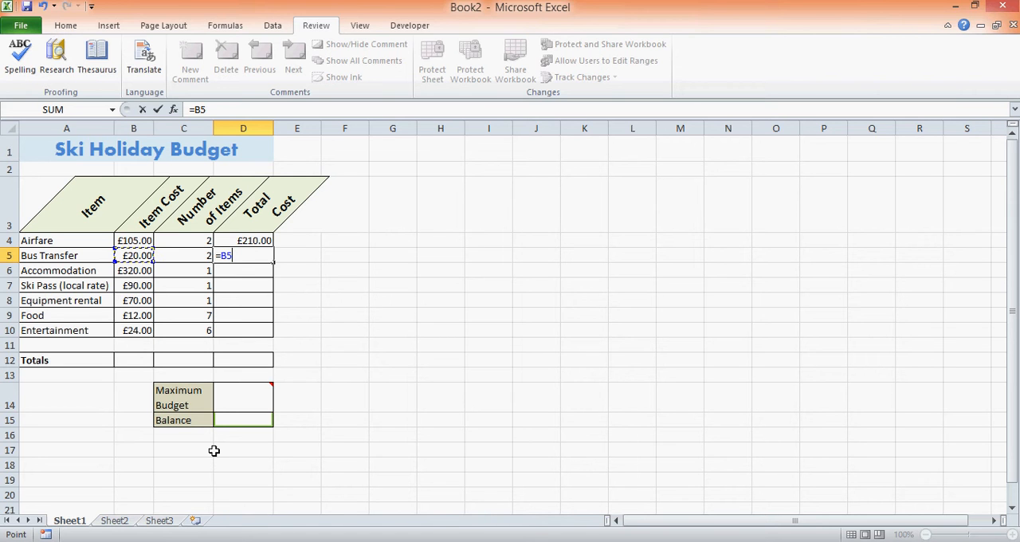
{"action": "type", "text": "*"}
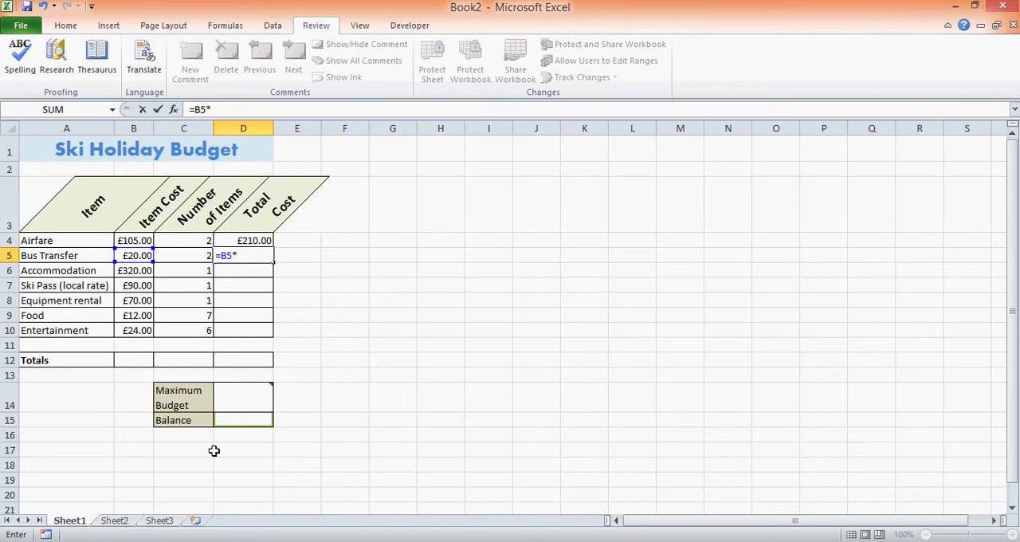
{"action": "left_click", "coordinate": [184, 255]}
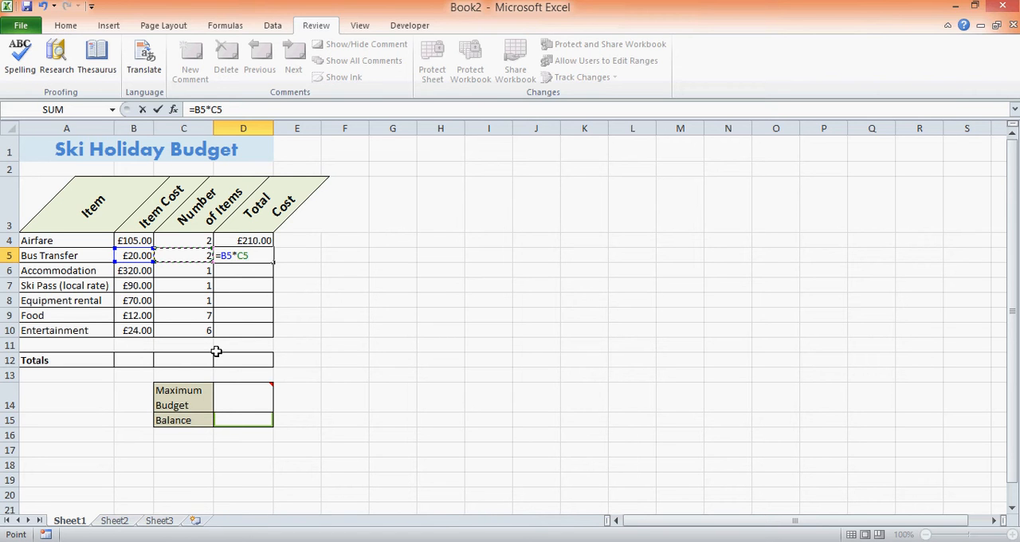
{"action": "key", "text": "Return"}
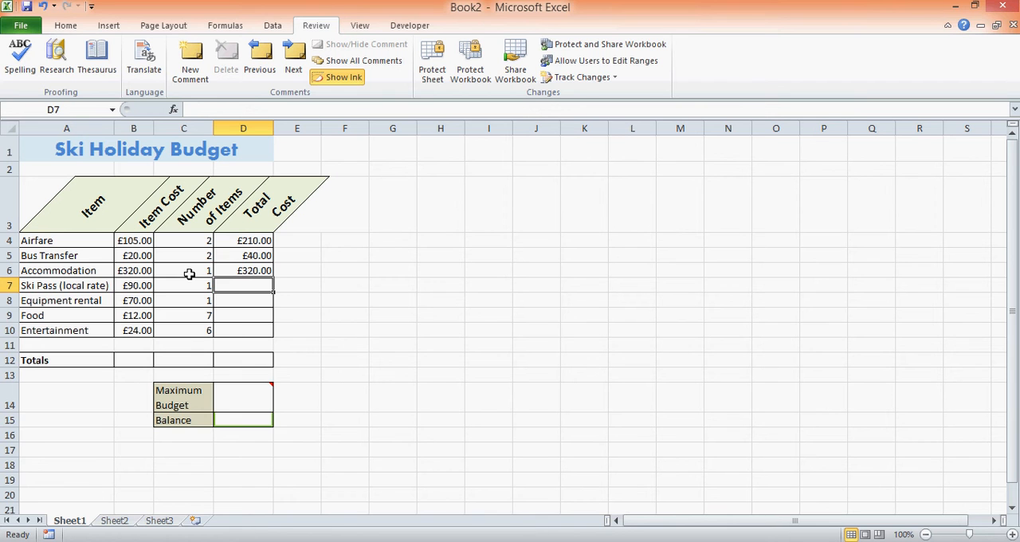
{"action": "left_click", "coordinate": [243, 270]}
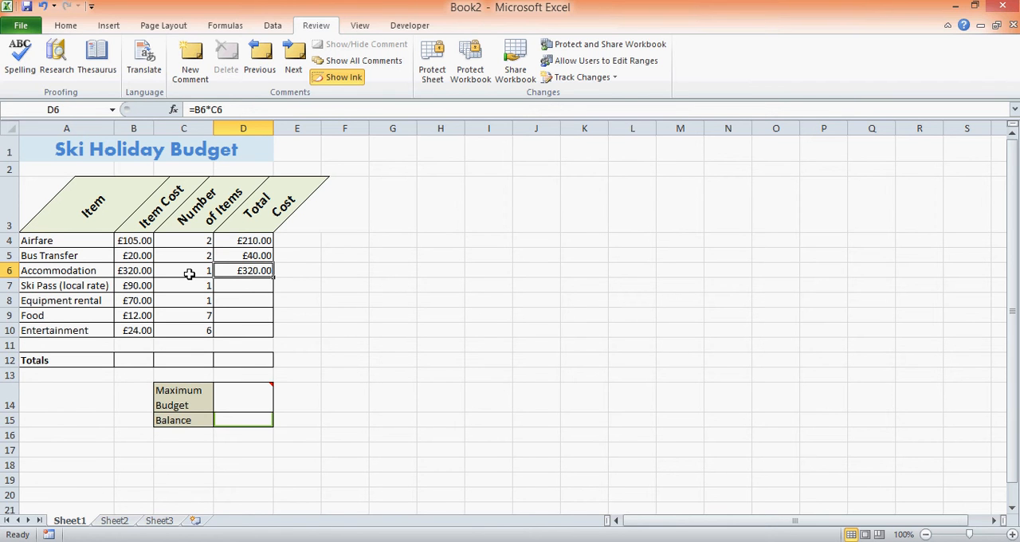
{"action": "mouse_move", "coordinate": [224, 266]}
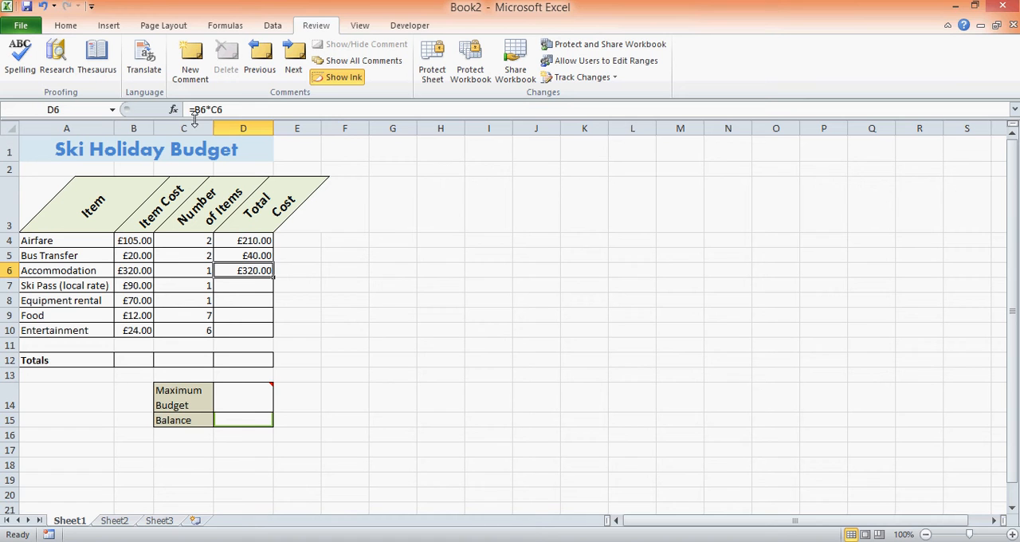
{"action": "mouse_move", "coordinate": [274, 283]}
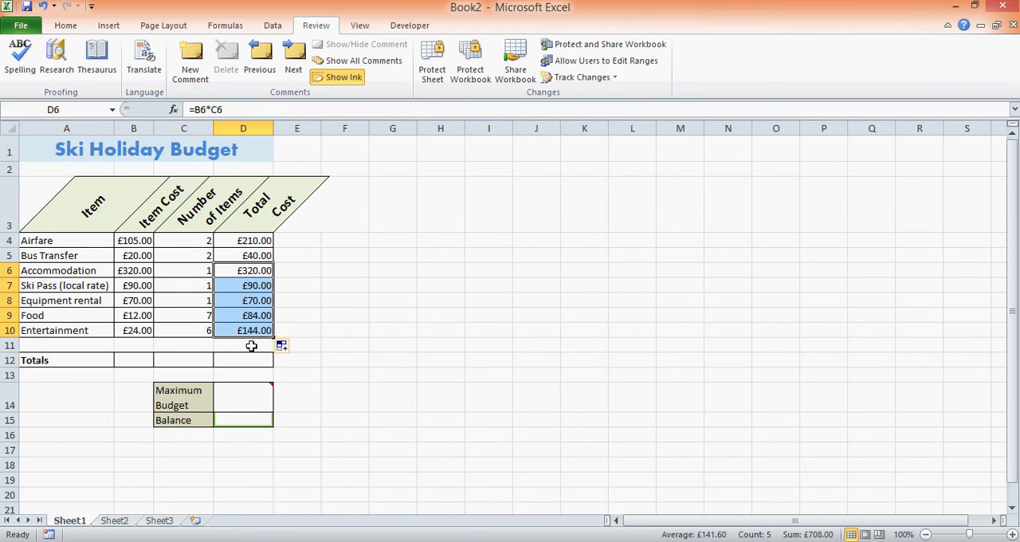
{"action": "mouse_move", "coordinate": [237, 112]}
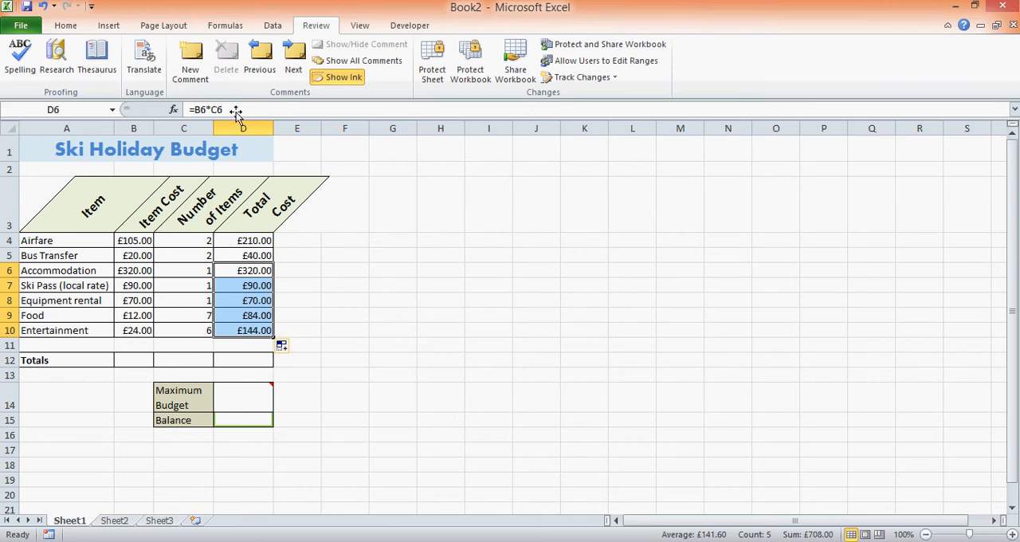
Check the Ski Pass through Entertainment Total Cost formulas showing £90, £70, £84 and £144
{"action": "double_click", "coordinate": [242, 270]}
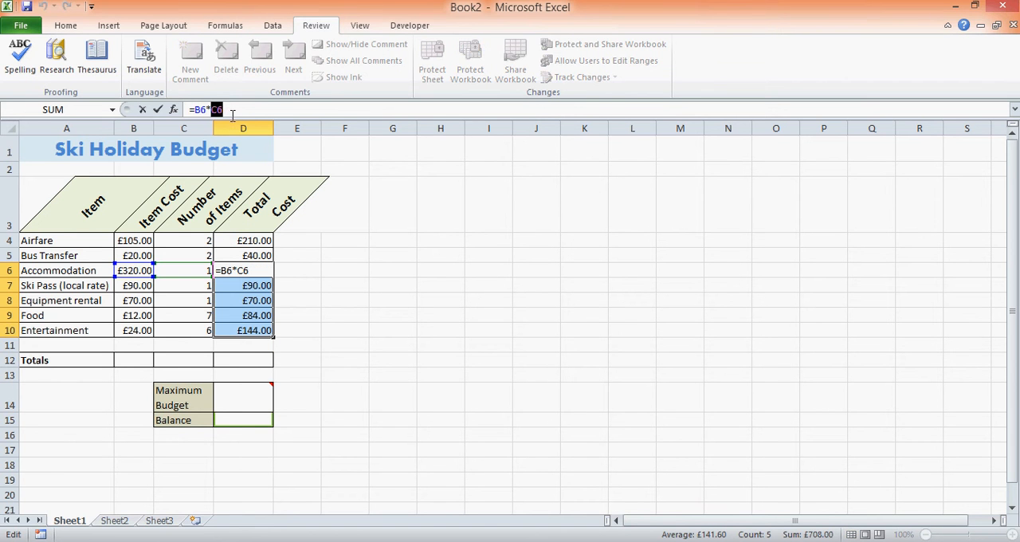
{"action": "mouse_move", "coordinate": [210, 267]}
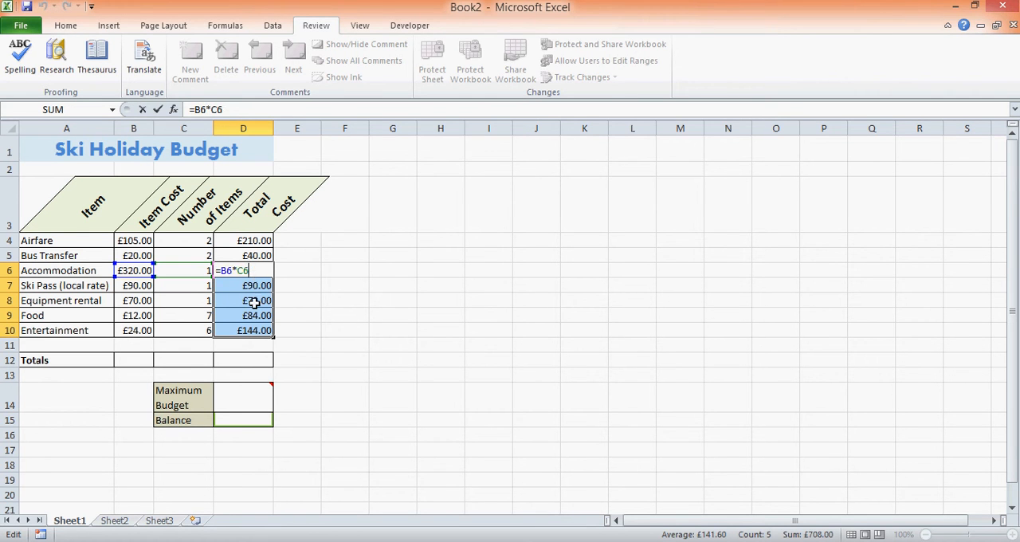
{"action": "key", "text": "Return"}
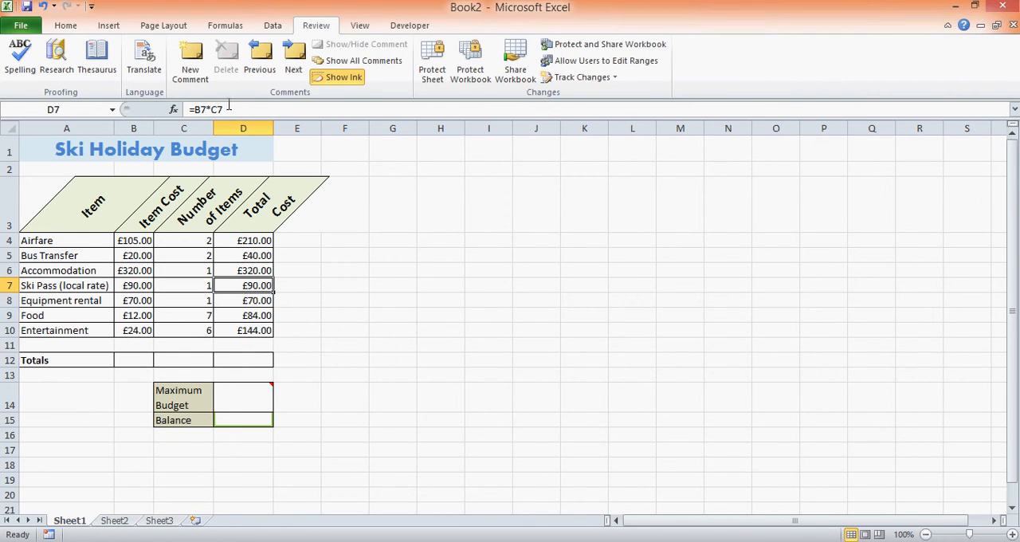
{"action": "left_click", "coordinate": [243, 315]}
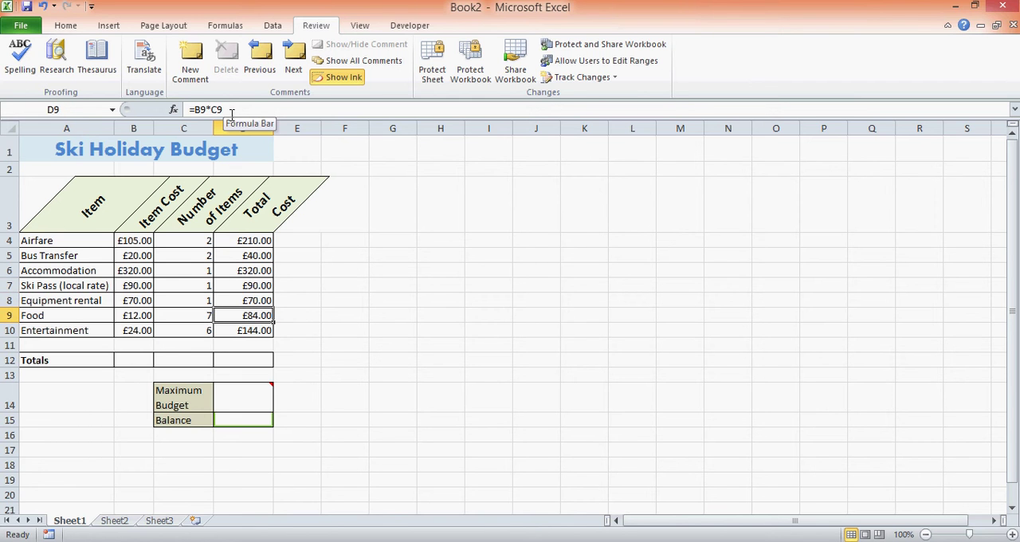
{"action": "left_click", "coordinate": [254, 330]}
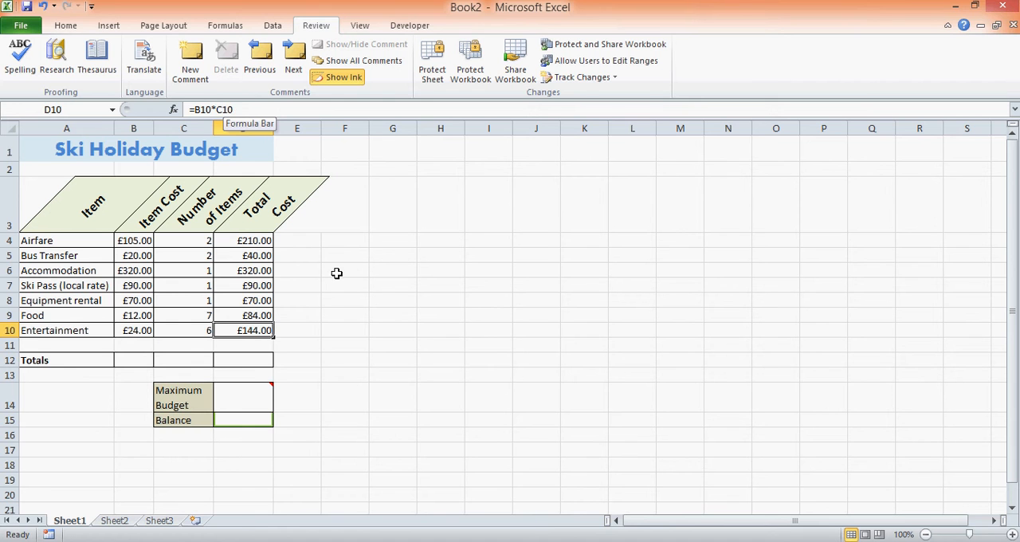
Enter 600 as the Maximum Budget in D14 and set Balance D15 to =D14
{"action": "left_click", "coordinate": [243, 397]}
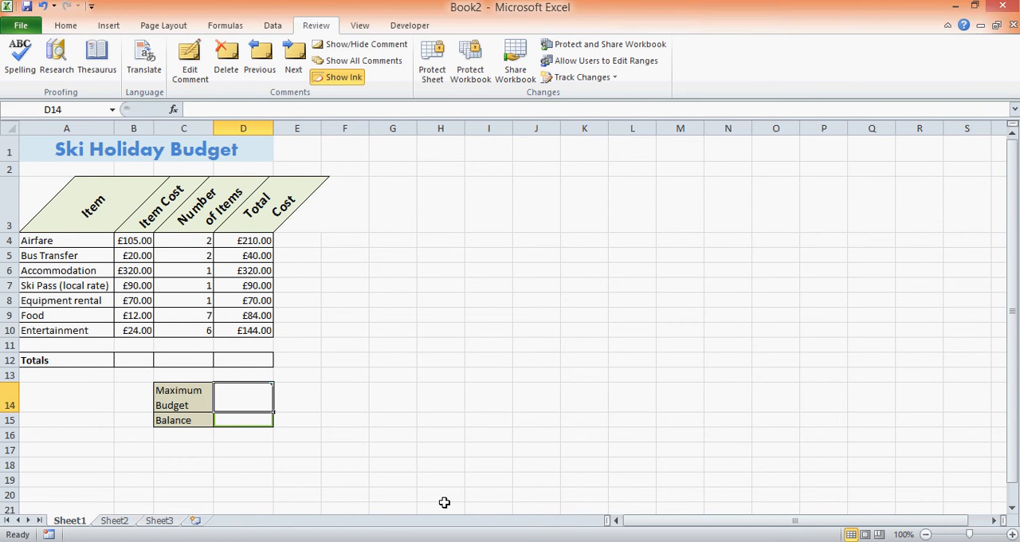
{"action": "mouse_move", "coordinate": [430, 476]}
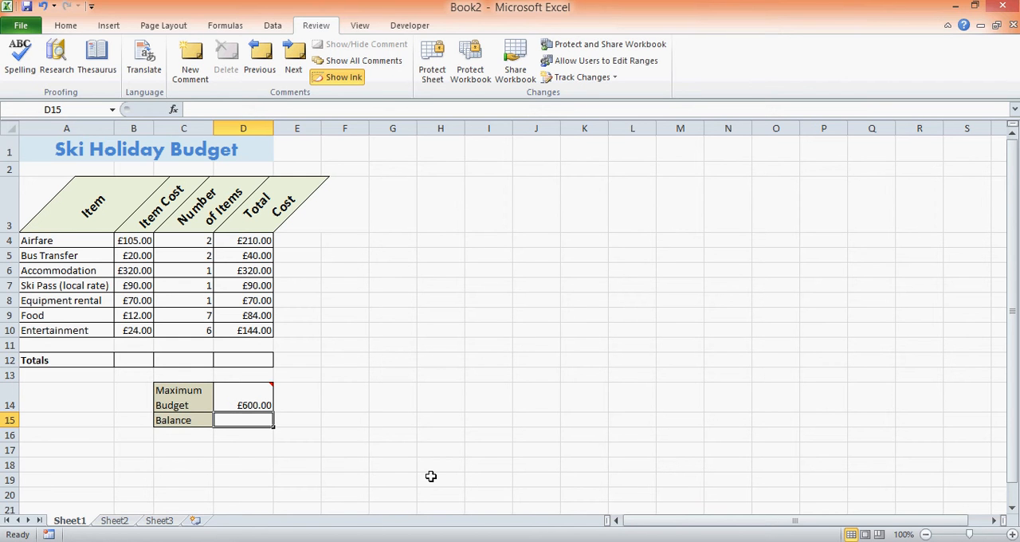
{"action": "type", "text": "="}
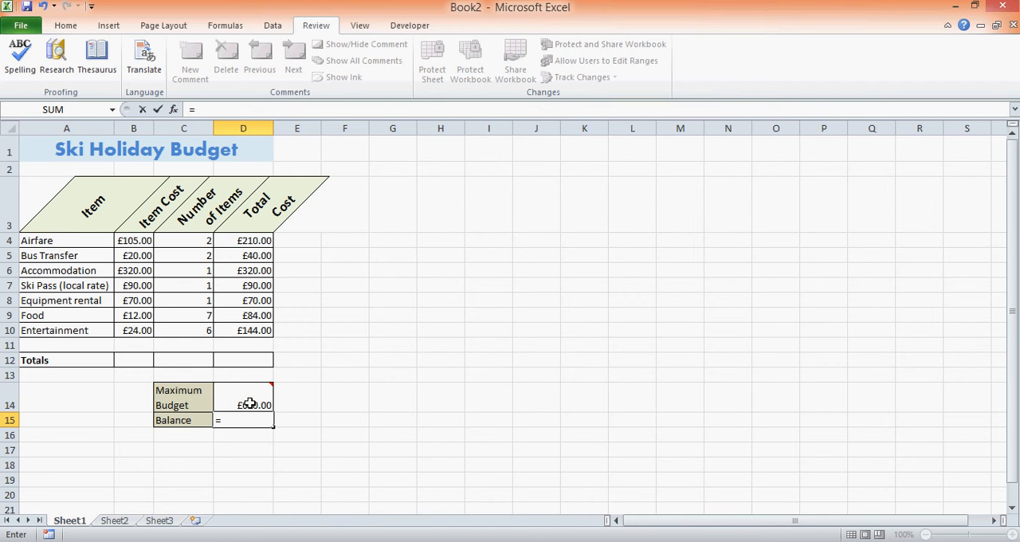
{"action": "left_click", "coordinate": [242, 404]}
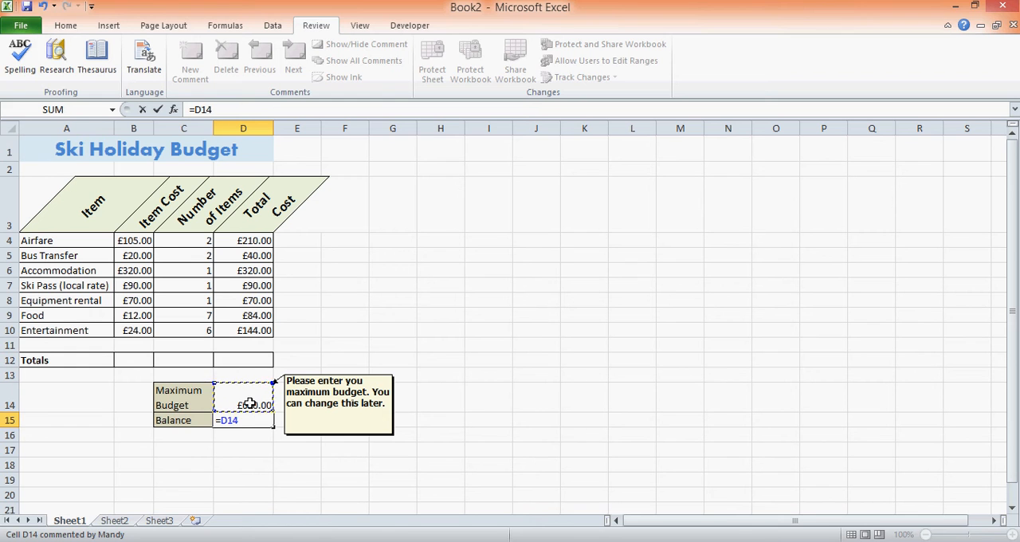
{"action": "left_click", "coordinate": [243, 359]}
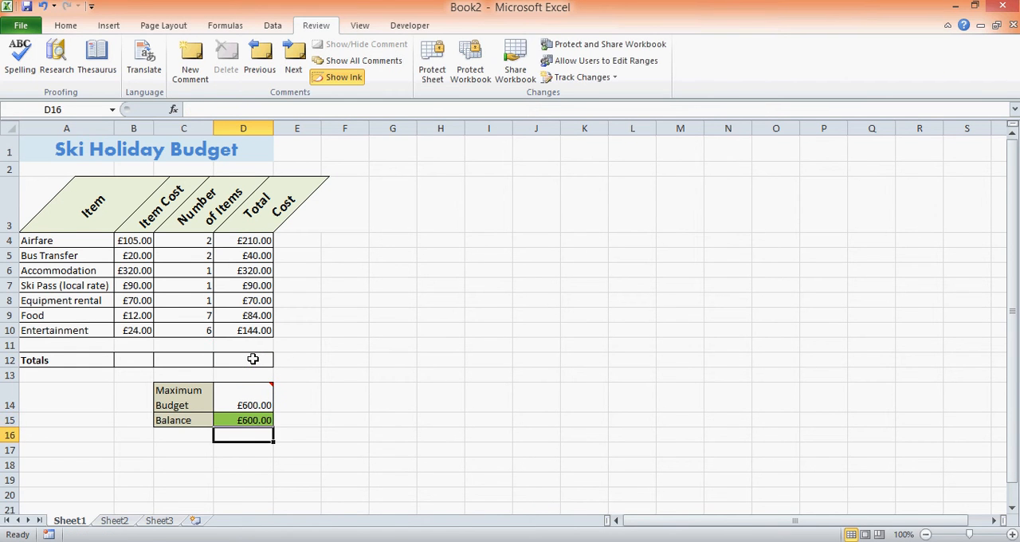
Sum D4 through D10 in the D12 Totals cell for £958.00, then check Balance shows -£358.00
{"action": "left_click", "coordinate": [243, 359]}
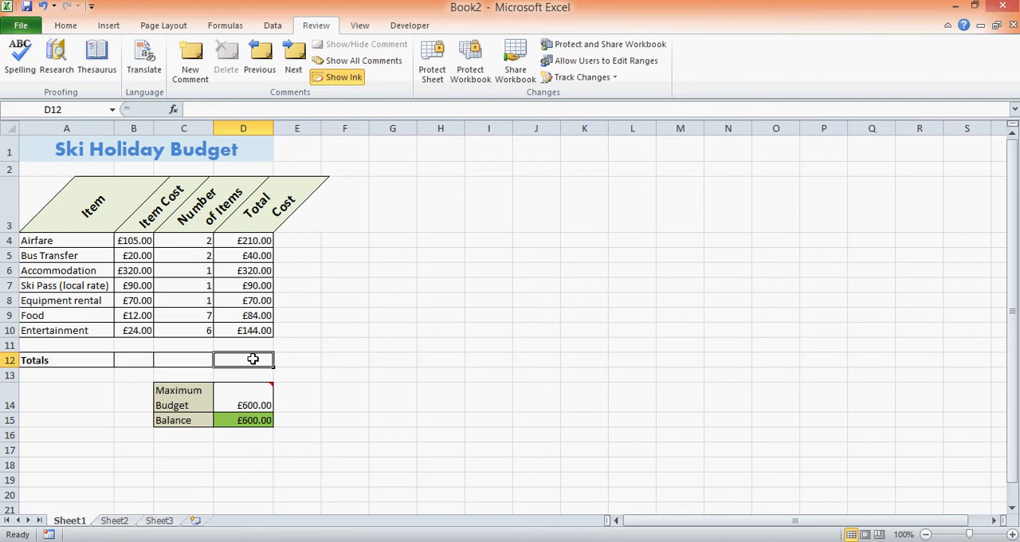
{"action": "mouse_move", "coordinate": [332, 361]}
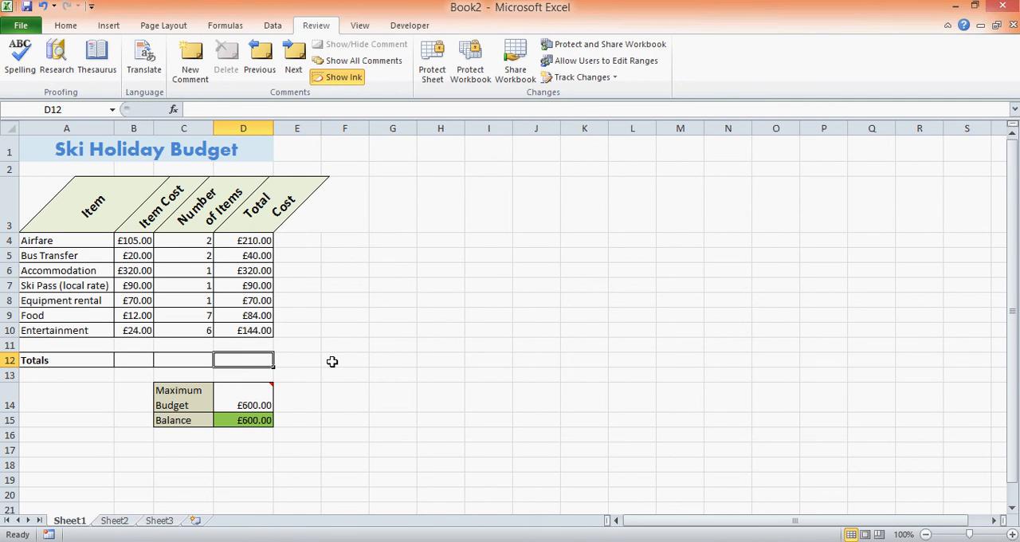
{"action": "type", "text": "+"}
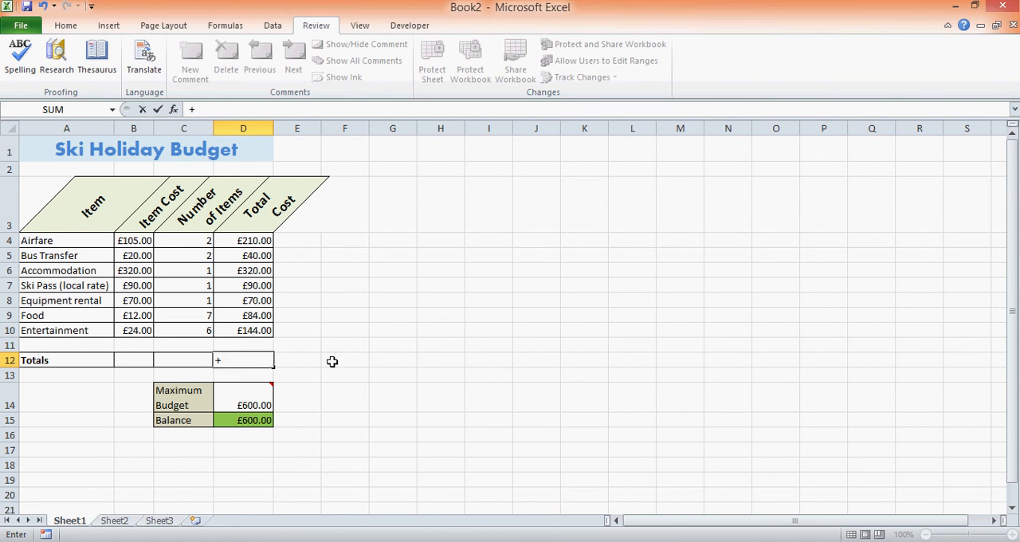
{"action": "left_click", "coordinate": [253, 239]}
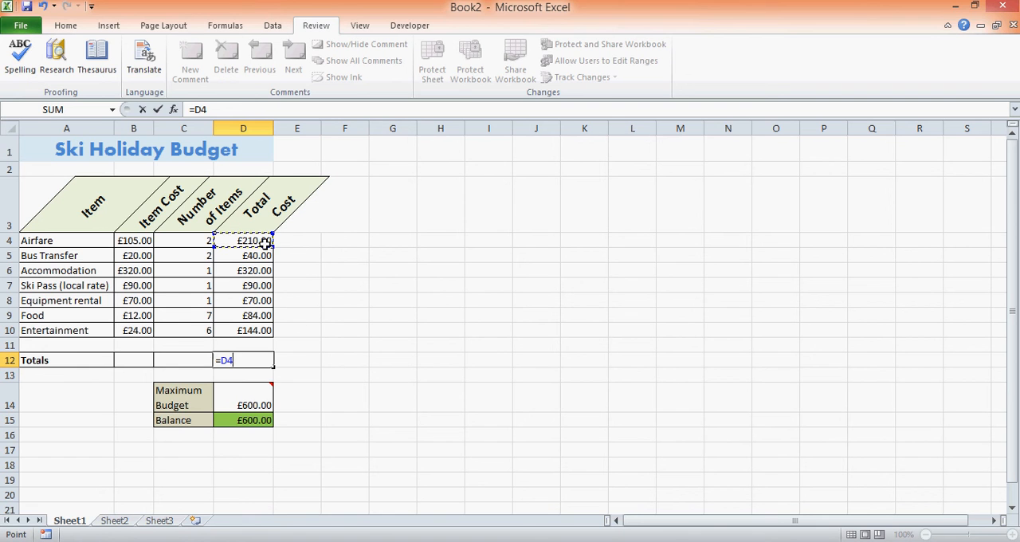
{"action": "type", "text": "+D5+D6+D7+D8+D9+D10+"}
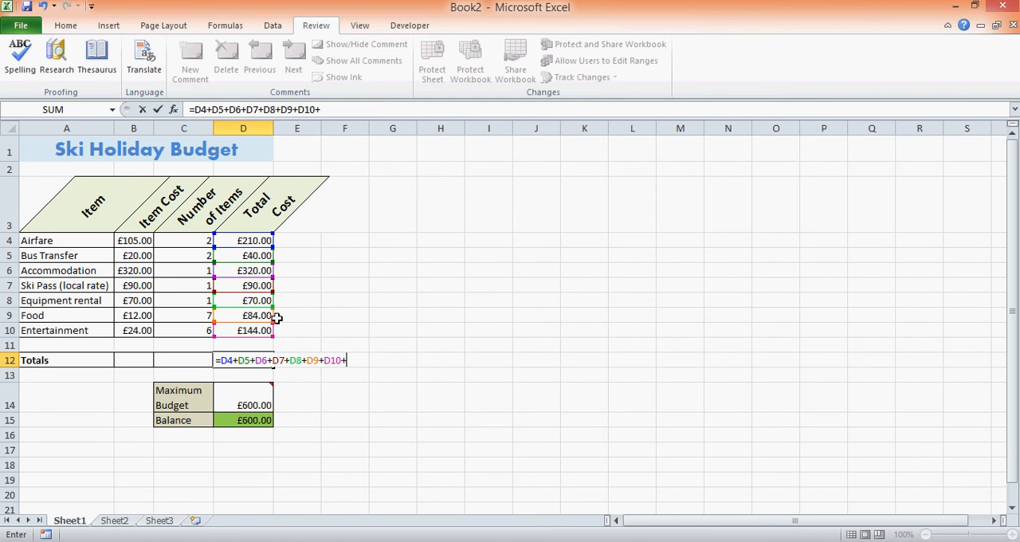
{"action": "key", "text": "Backspace"}
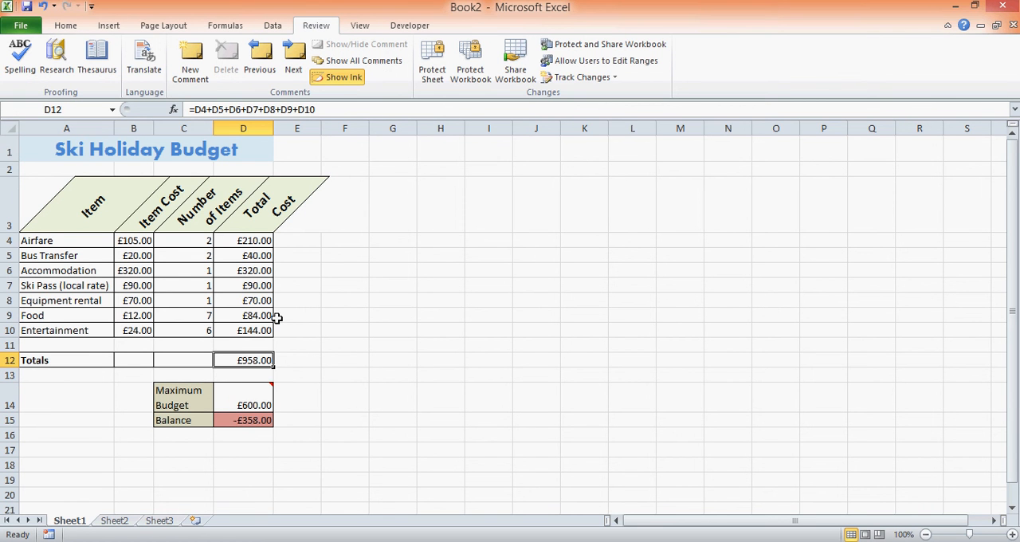
{"action": "left_click", "coordinate": [243, 404]}
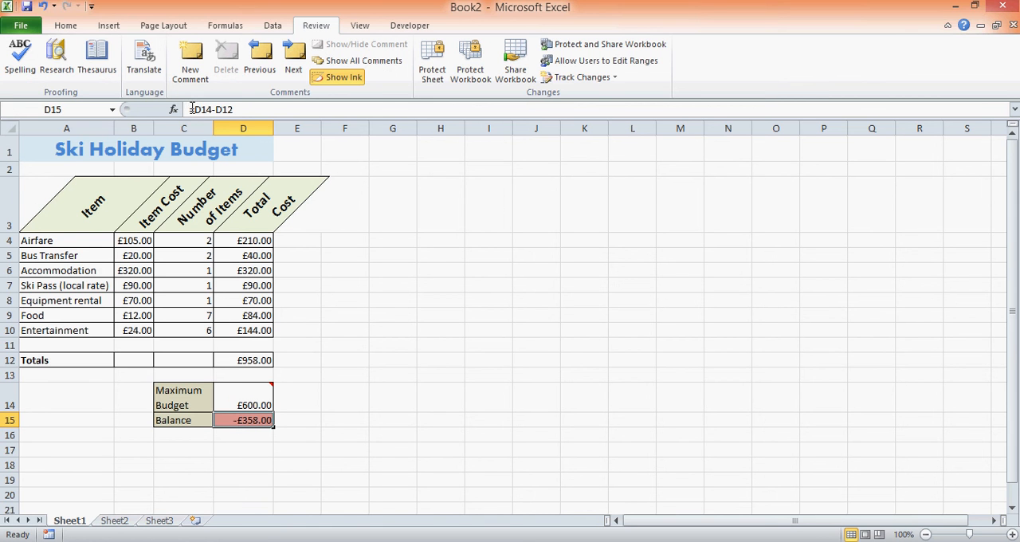
{"action": "mouse_move", "coordinate": [209, 109]}
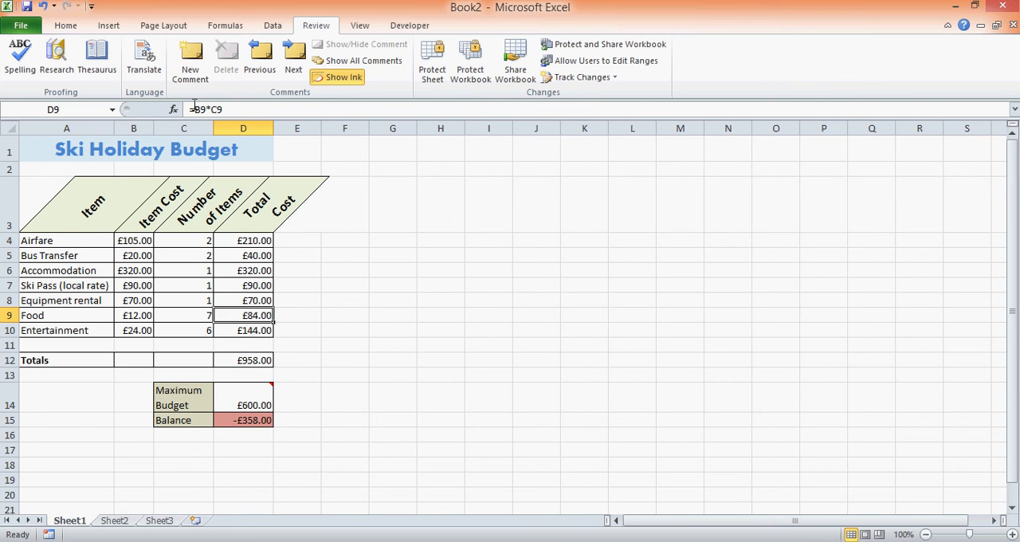
{"action": "double_click", "coordinate": [243, 314]}
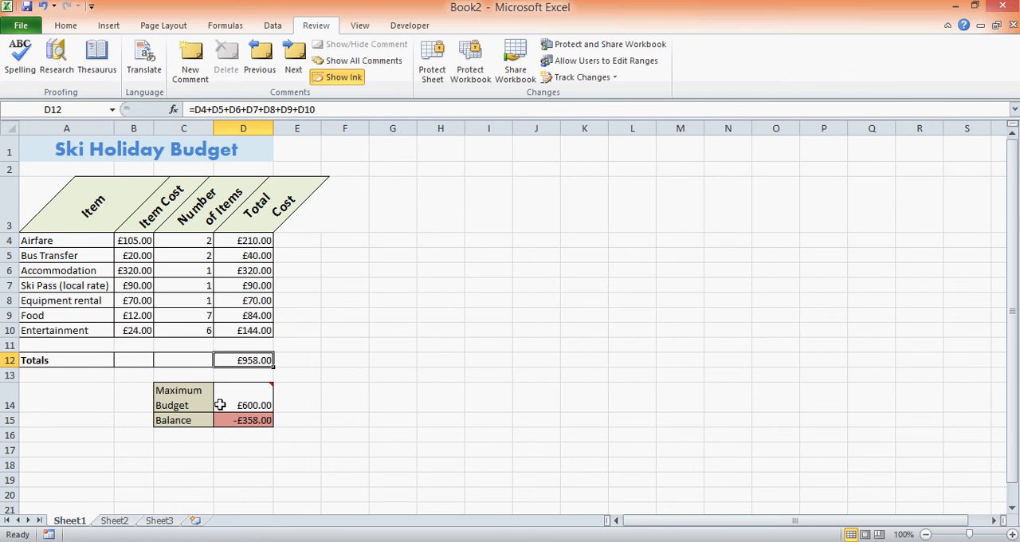
{"action": "mouse_move", "coordinate": [295, 356]}
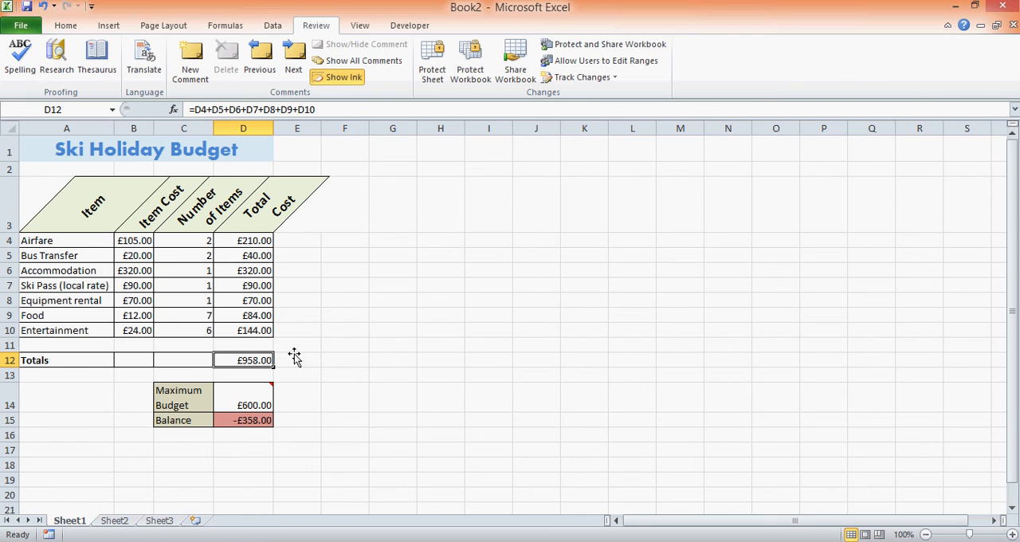
{"action": "mouse_move", "coordinate": [338, 343]}
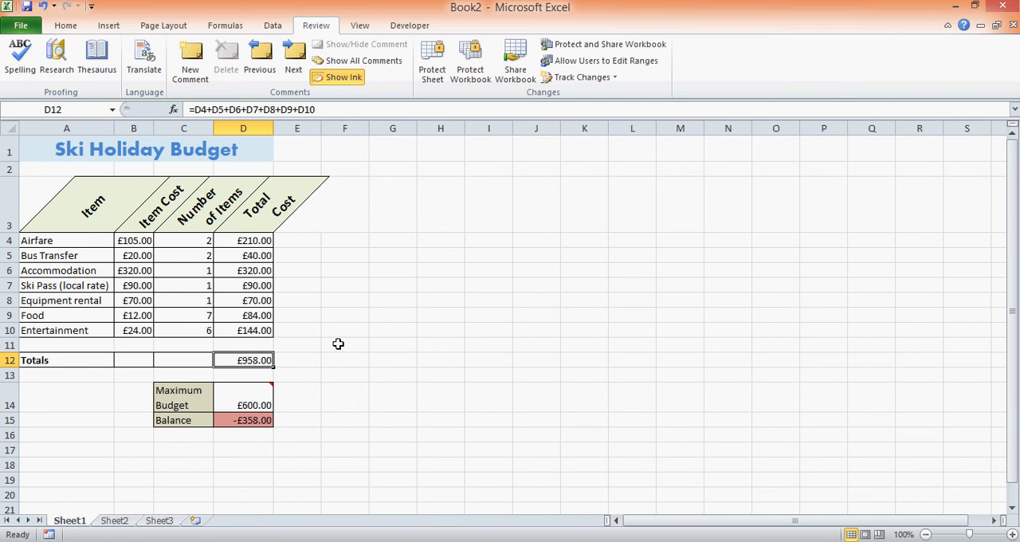
{"action": "mouse_move", "coordinate": [311, 517]}
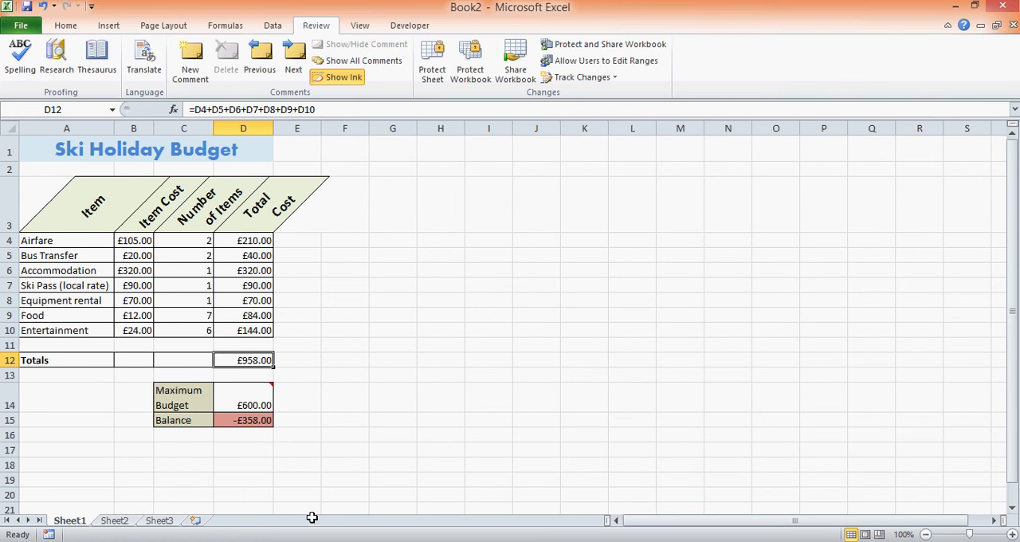
{"action": "mouse_move", "coordinate": [225, 469]}
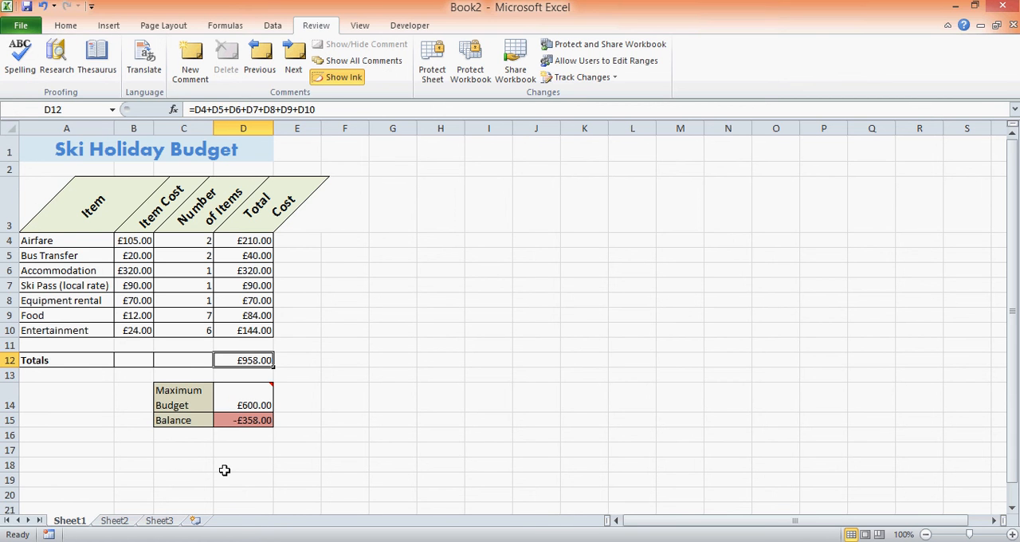
{"action": "key", "text": "alt+tab"}
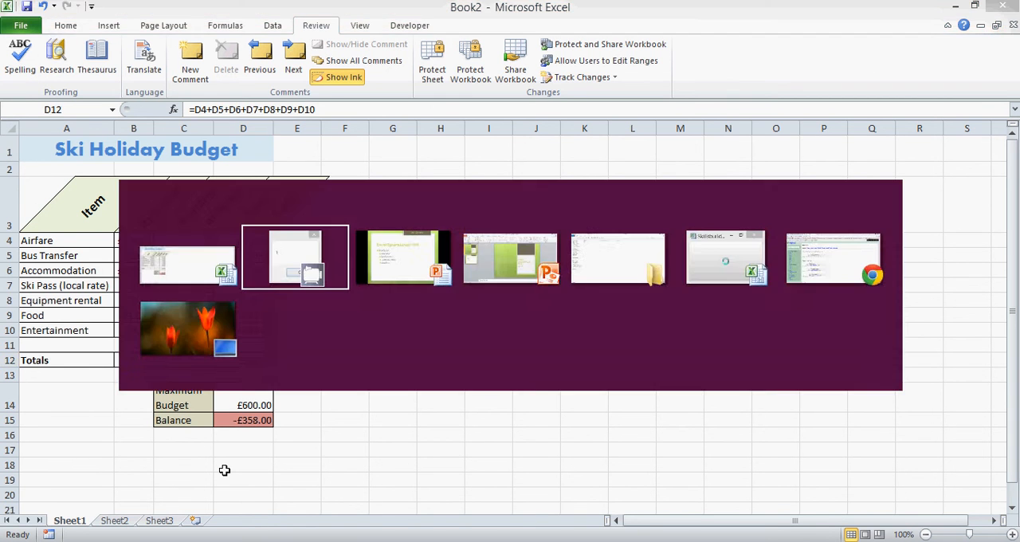